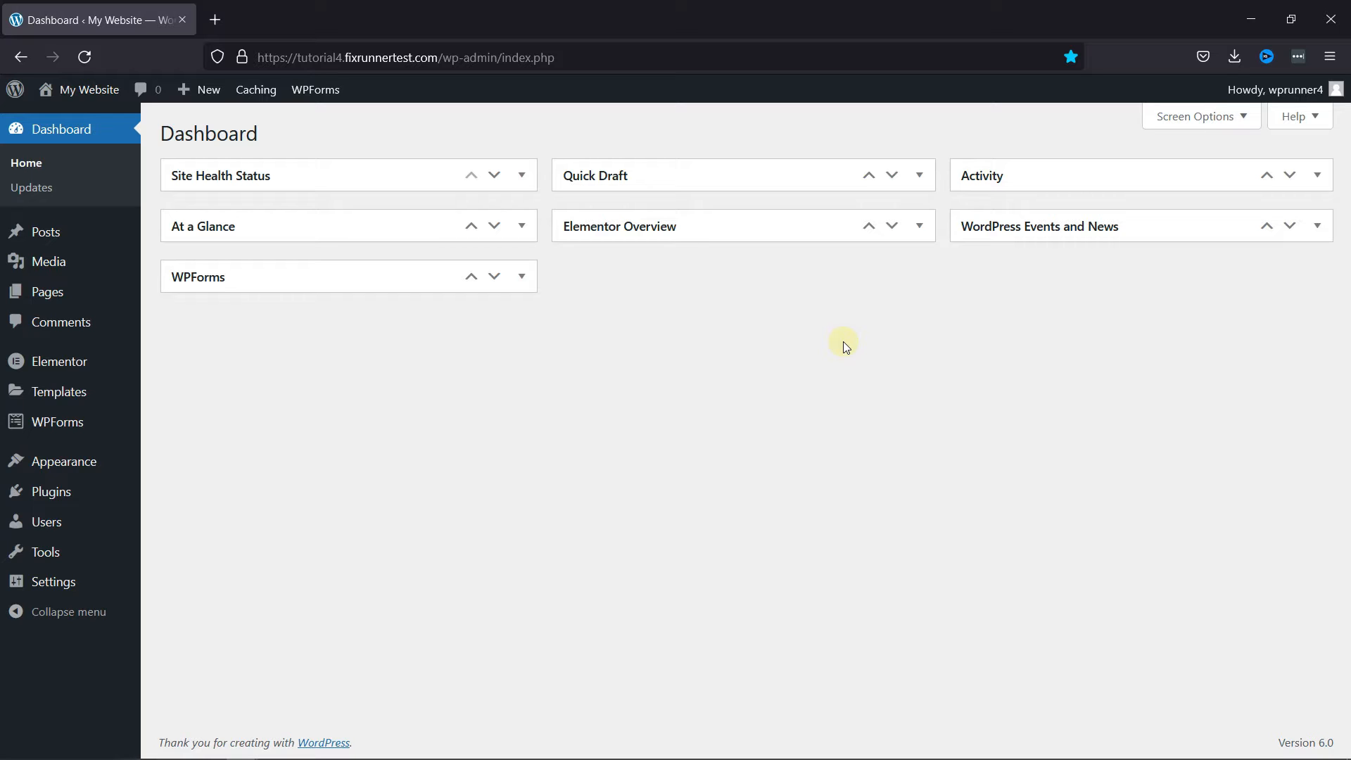
{"action": "mouse_move", "coordinate": [121, 497]}
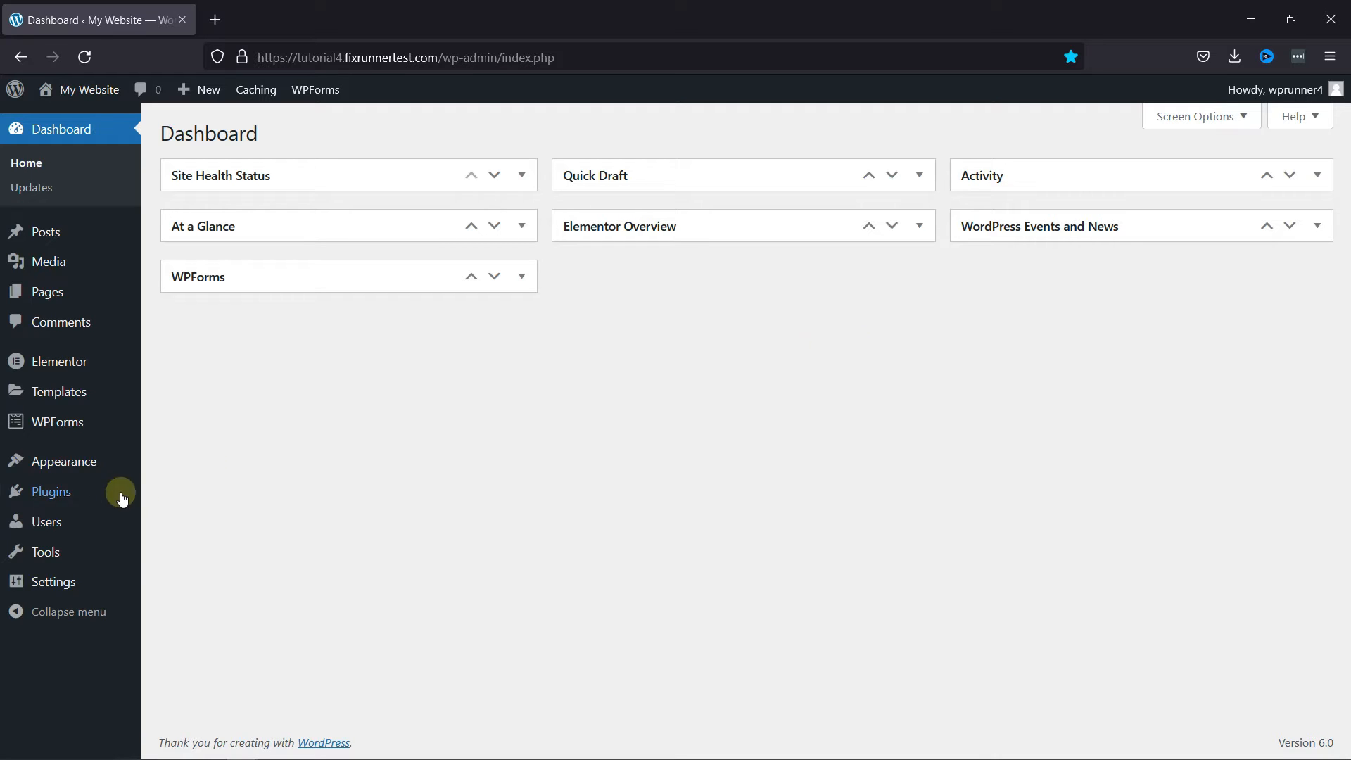
Go to Plugins > Add New in the WordPress admin sidebar.
{"action": "left_click", "coordinate": [174, 519]}
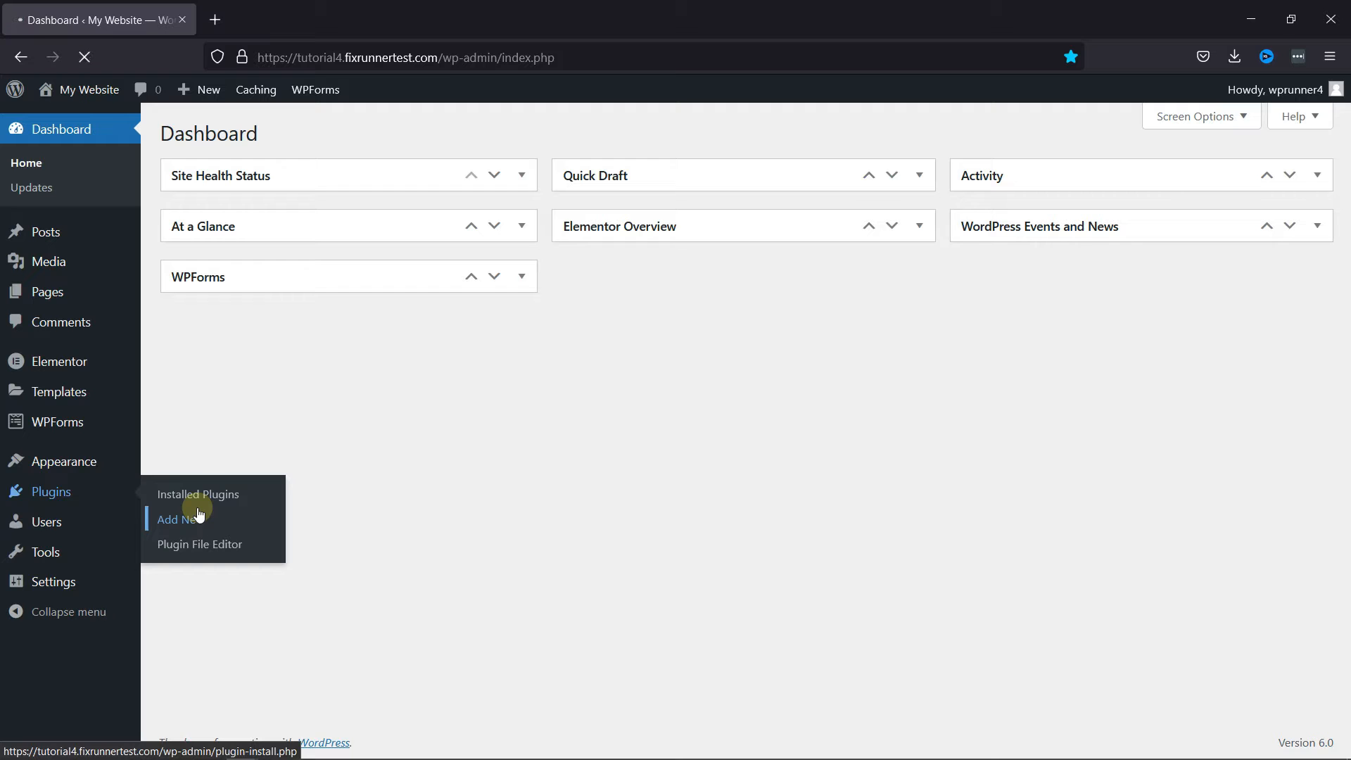
{"action": "left_click", "coordinate": [171, 519]}
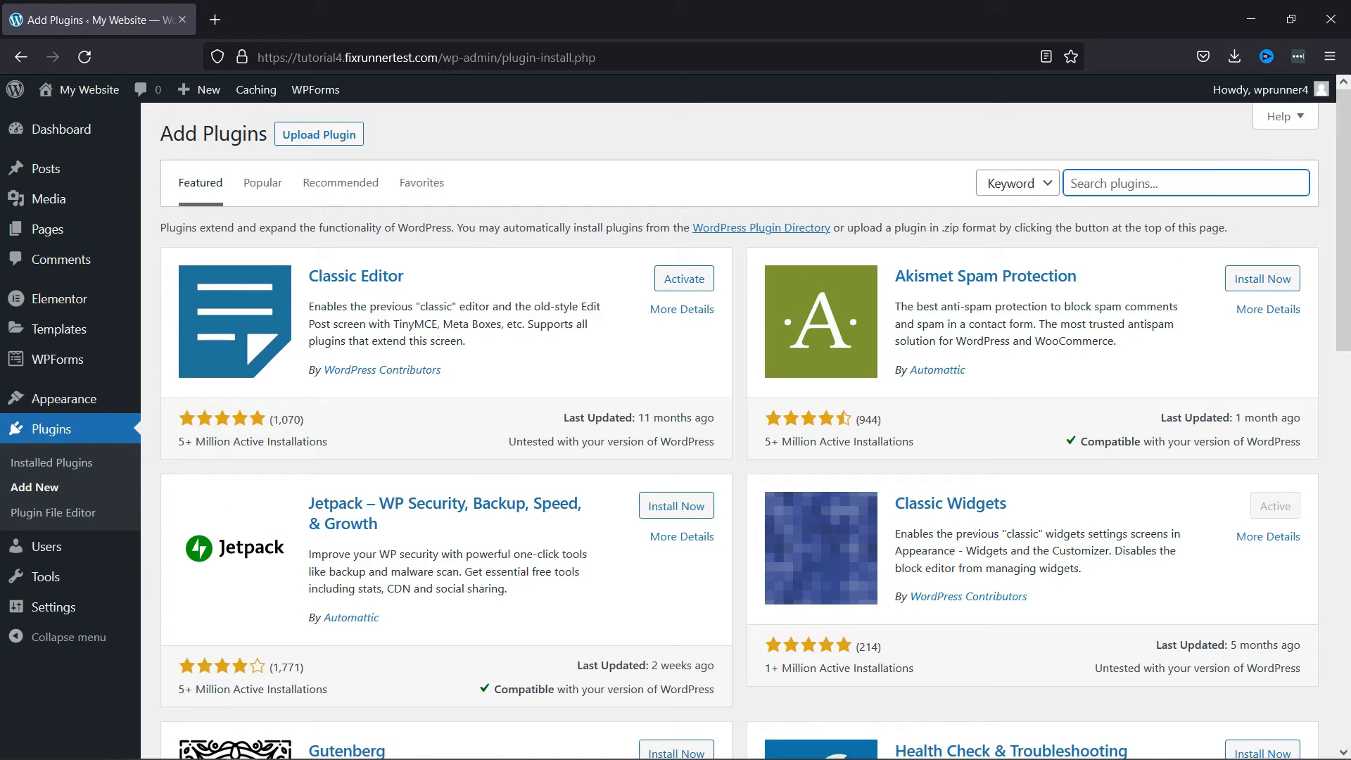
Search for 'ninja forms', then install and activate the Ninja Forms Contact Form plugin.
{"action": "type", "text": "ninja forms"}
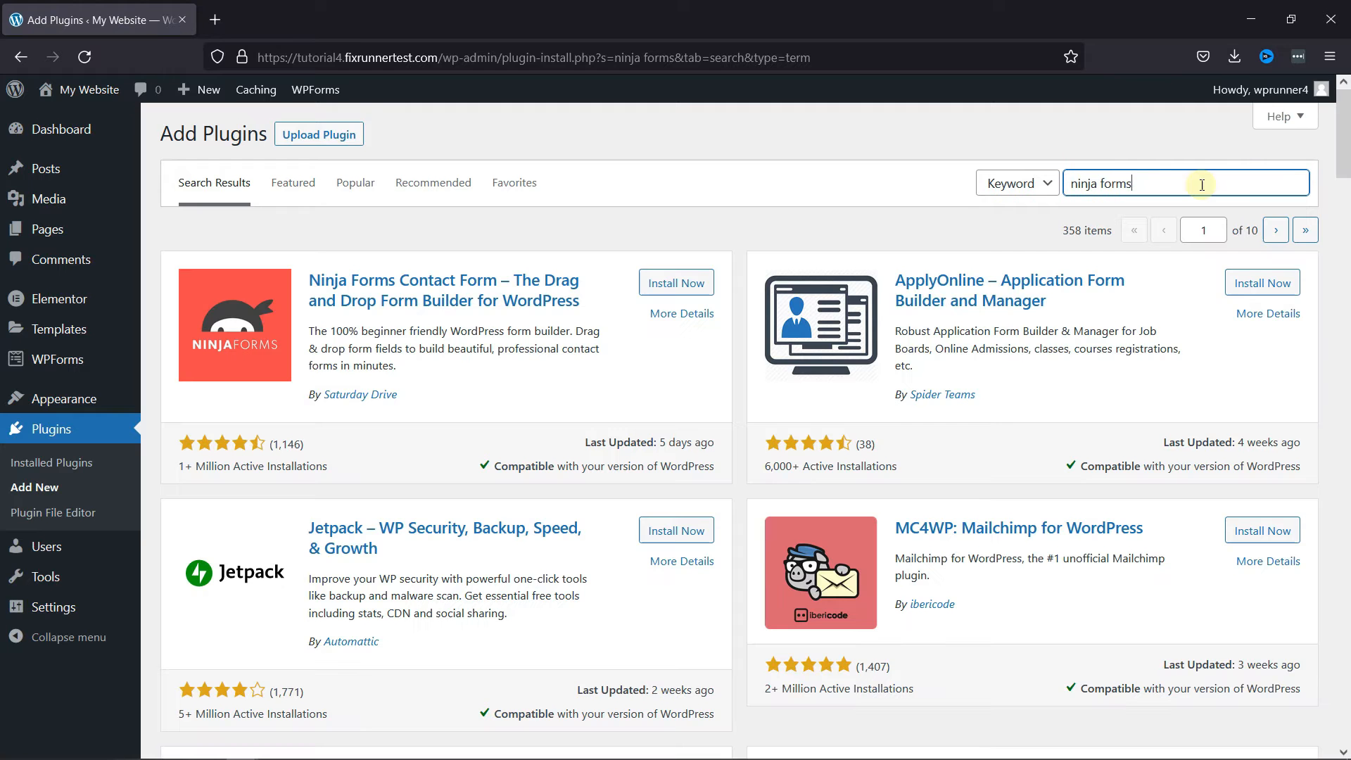
{"action": "mouse_move", "coordinate": [543, 301]}
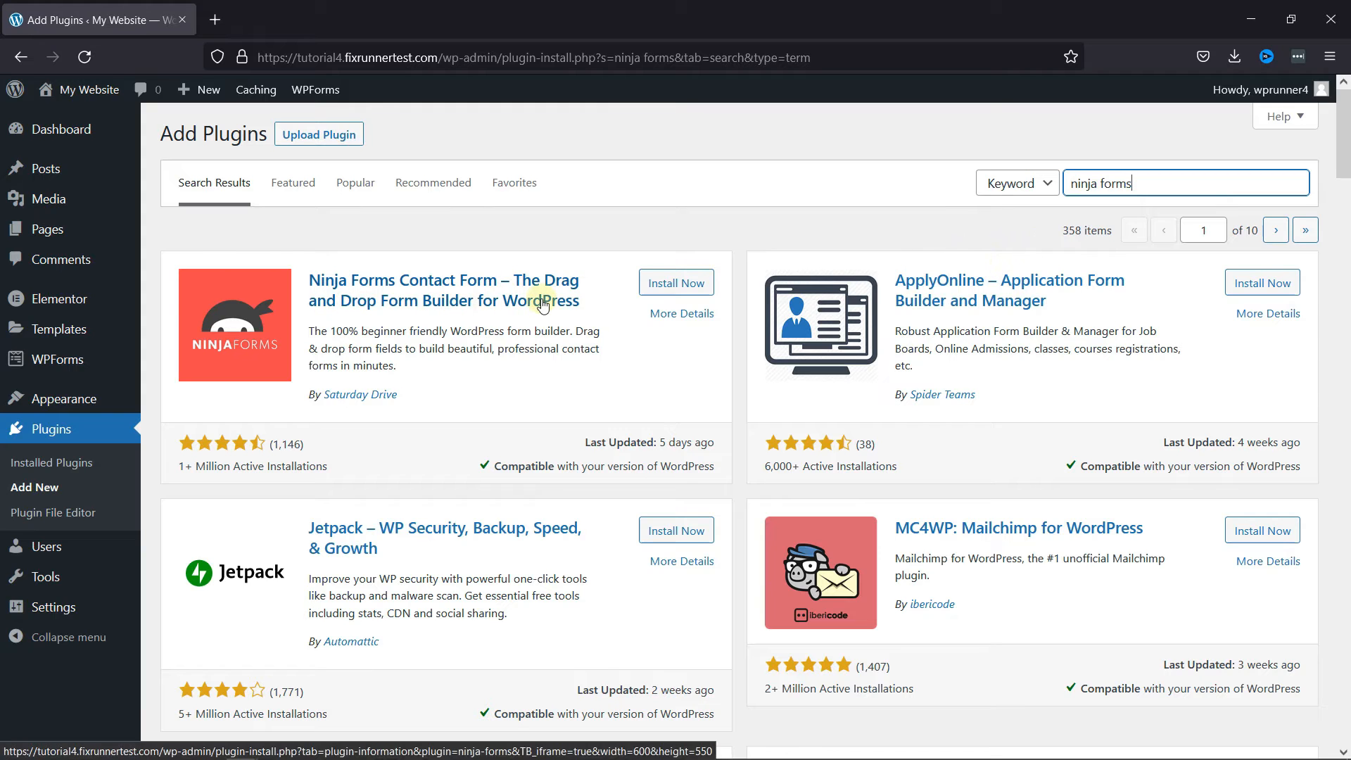
{"action": "left_click", "coordinate": [676, 282]}
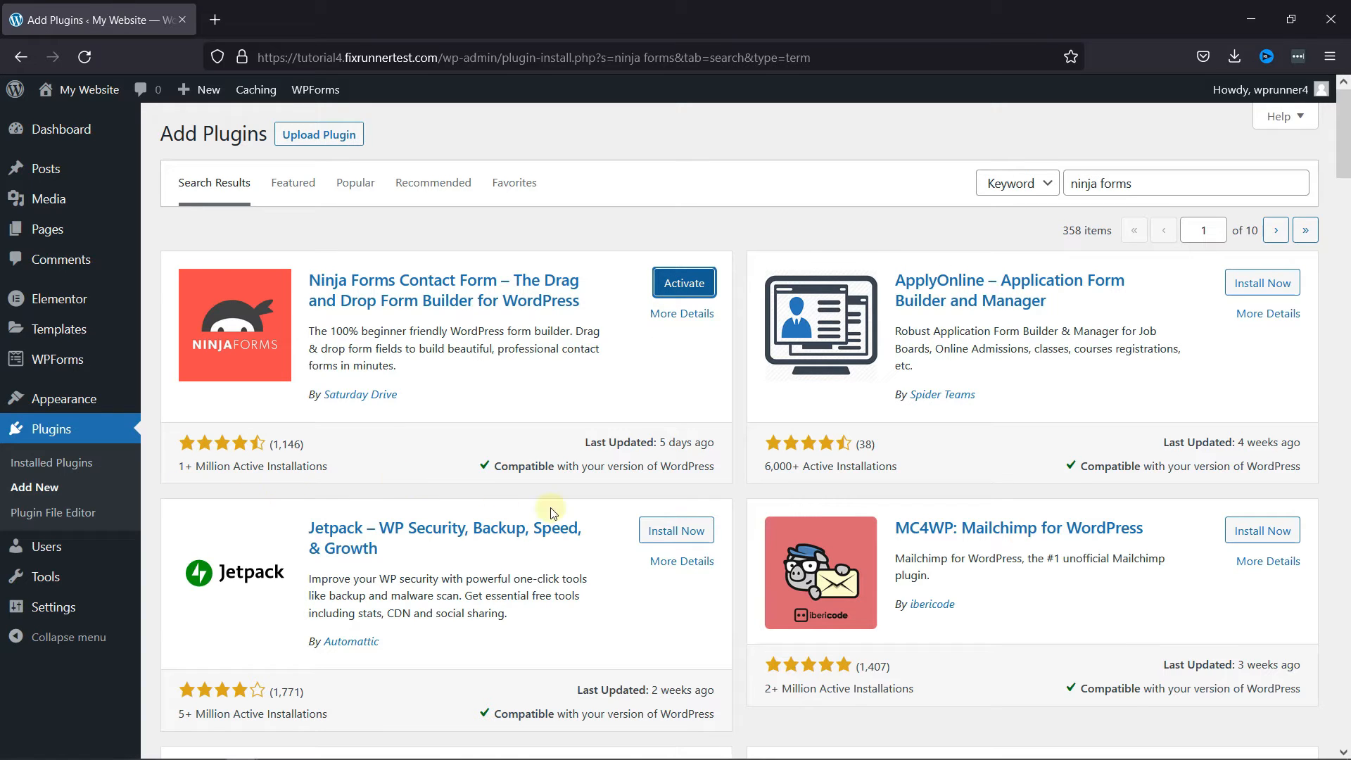
{"action": "mouse_move", "coordinate": [743, 471]}
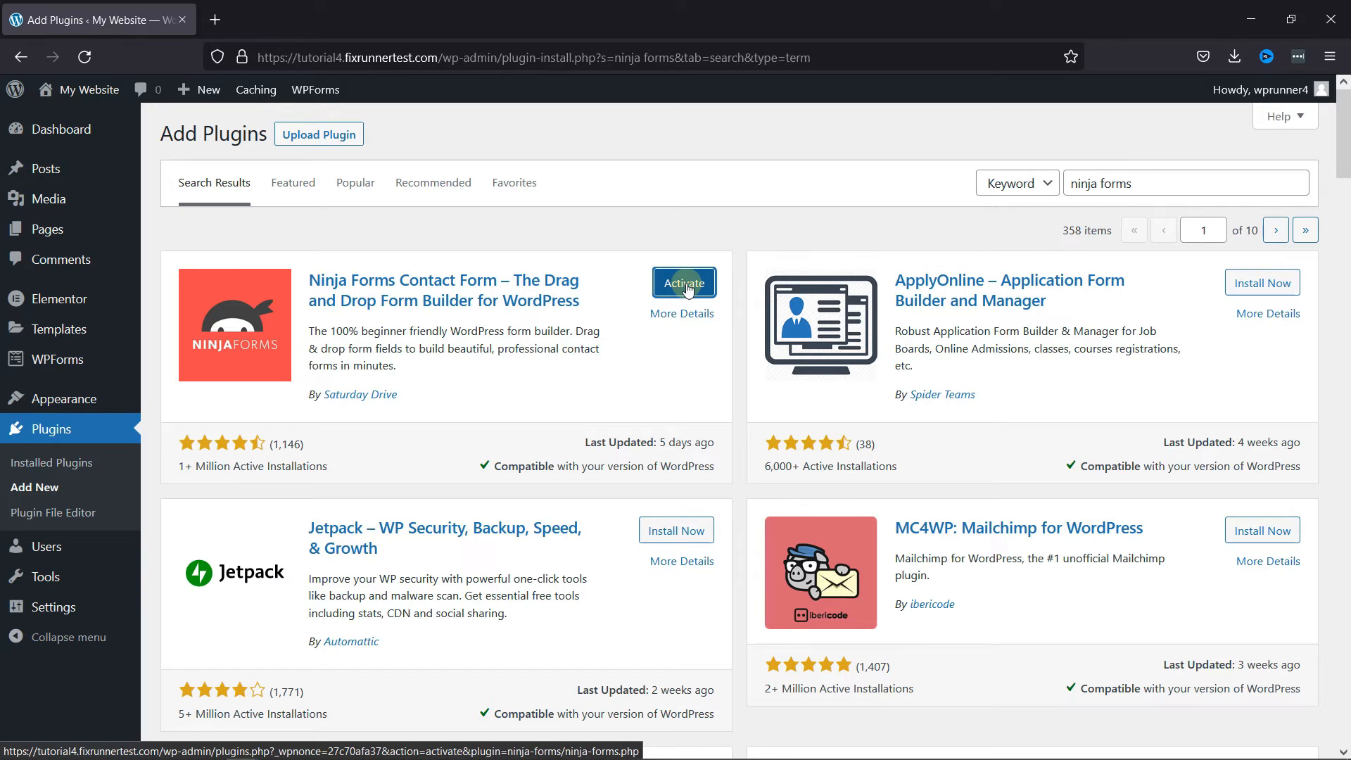
{"action": "left_click", "coordinate": [684, 283]}
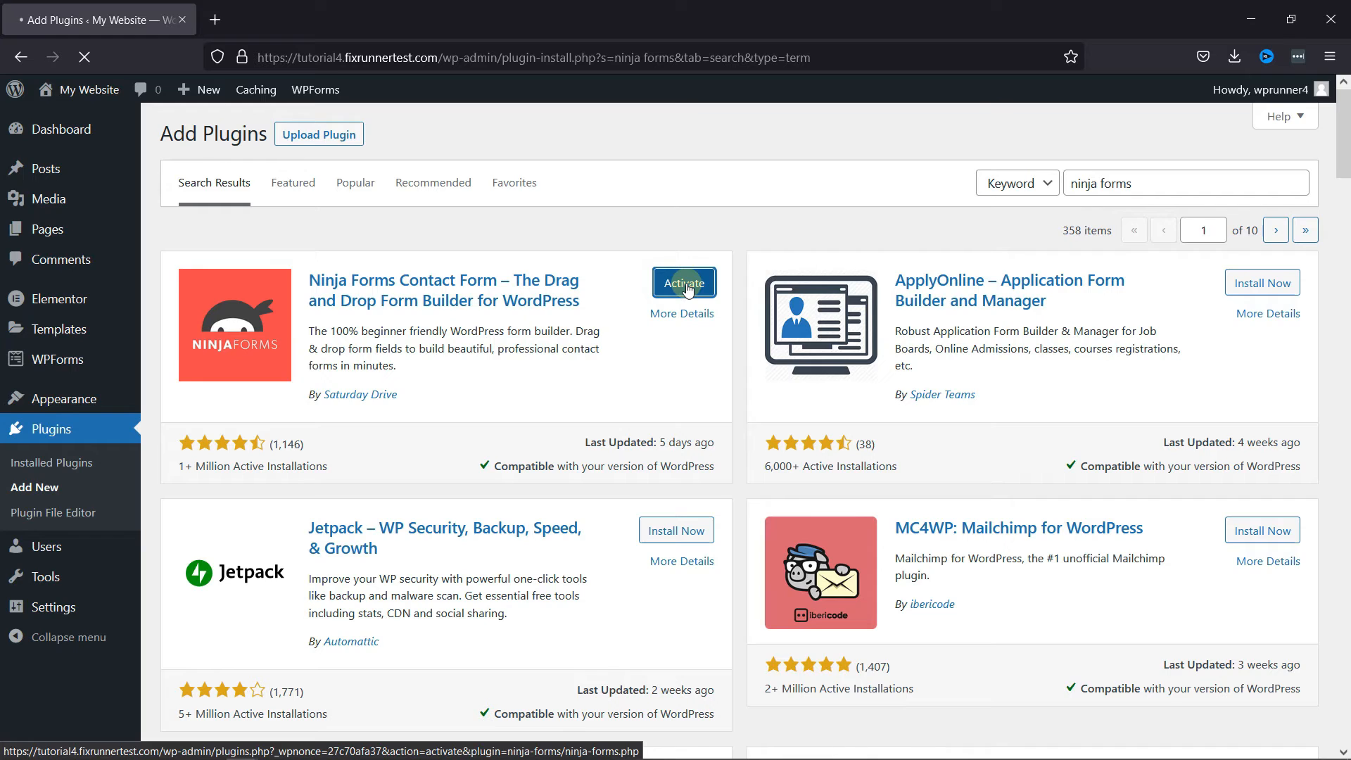
{"action": "left_click", "coordinate": [684, 283]}
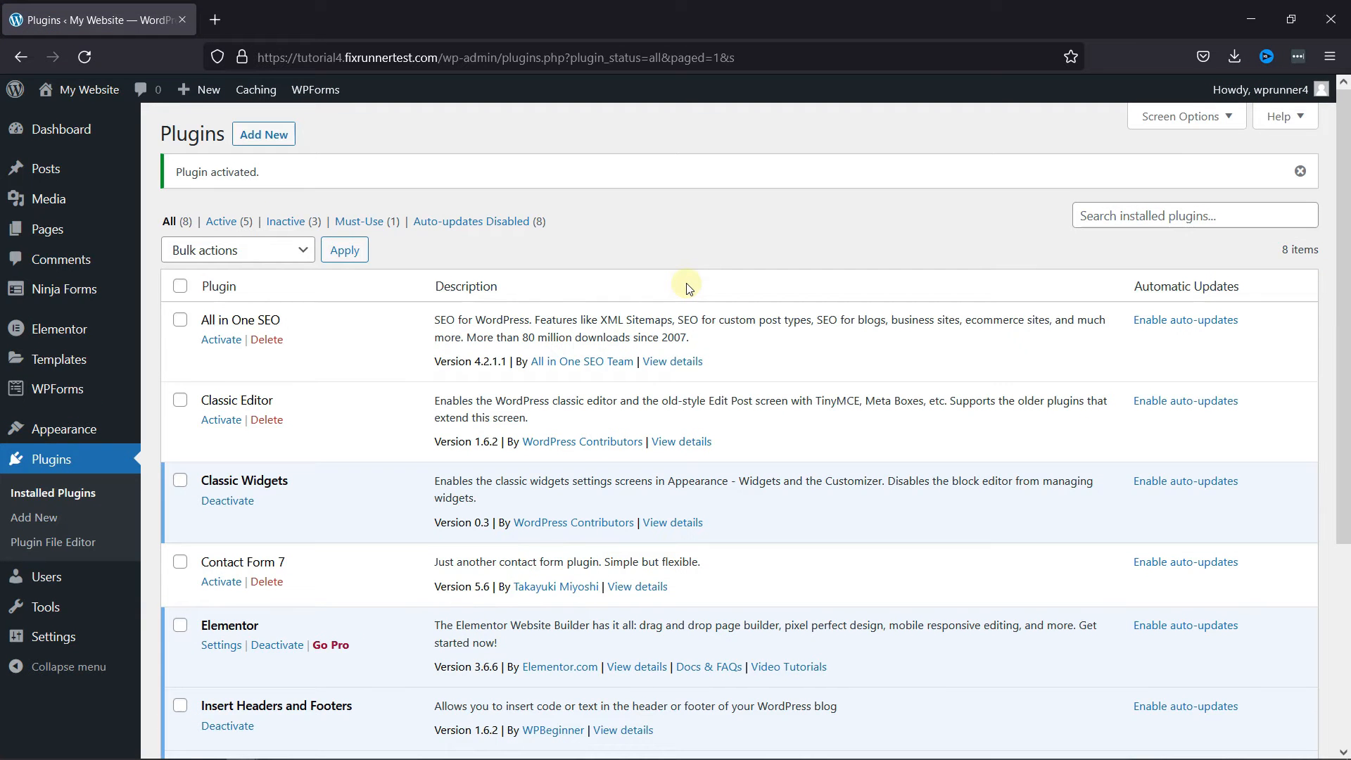
{"action": "mouse_move", "coordinate": [146, 312]}
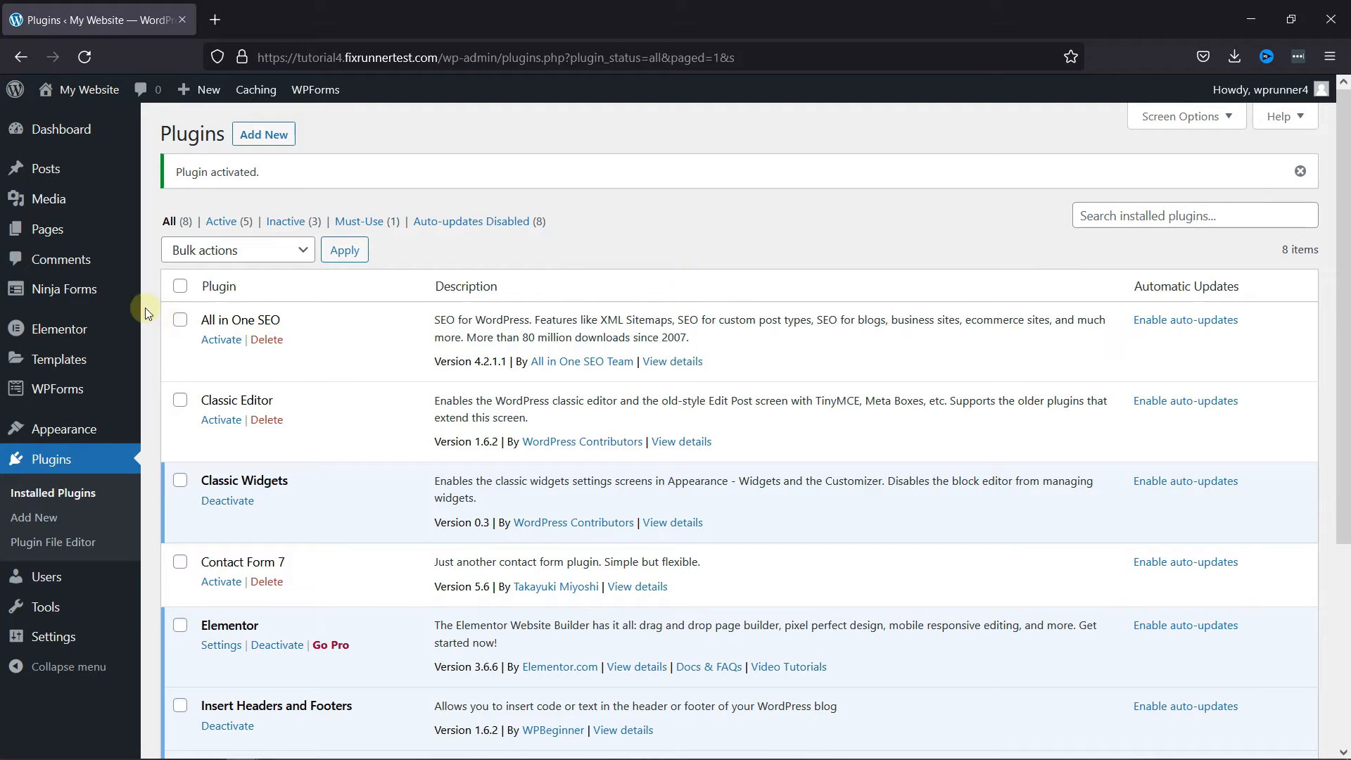
{"action": "mouse_move", "coordinate": [63, 289]}
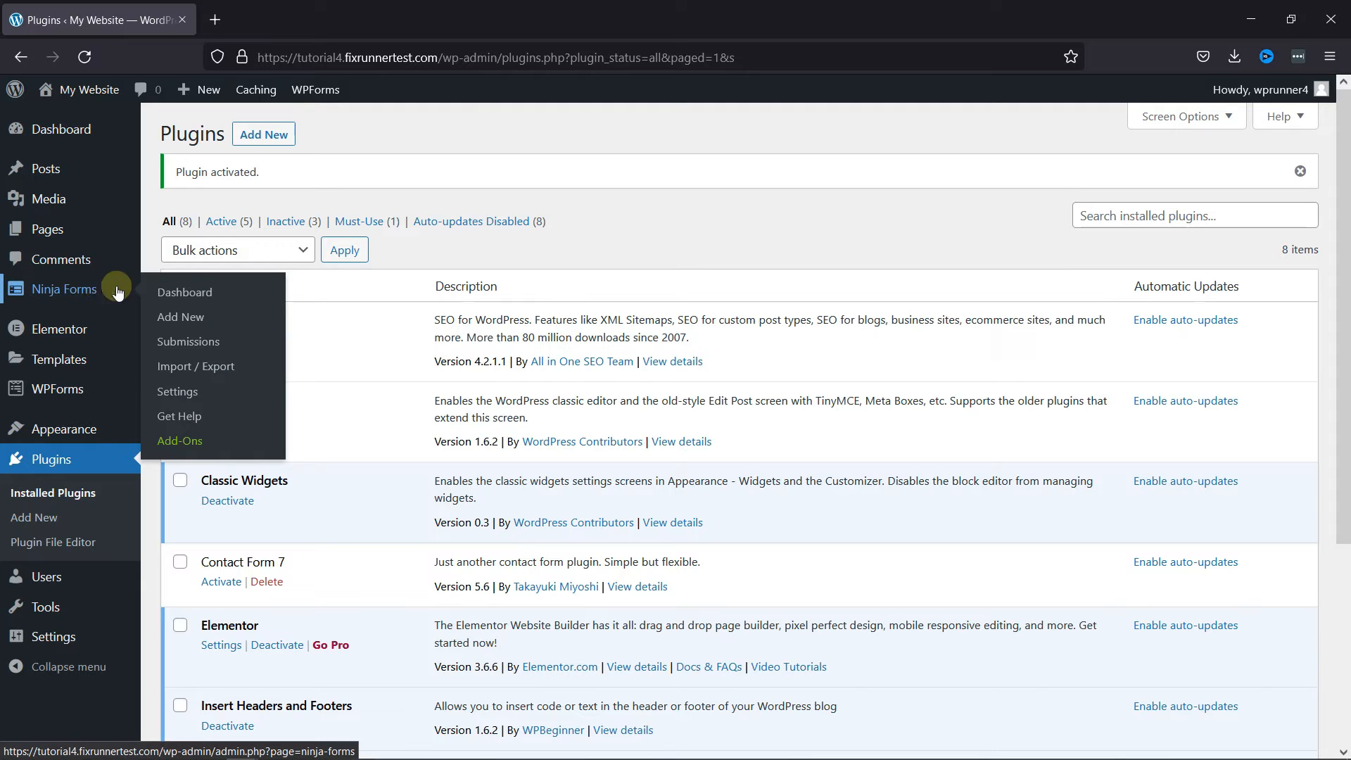
{"action": "mouse_move", "coordinate": [180, 316]}
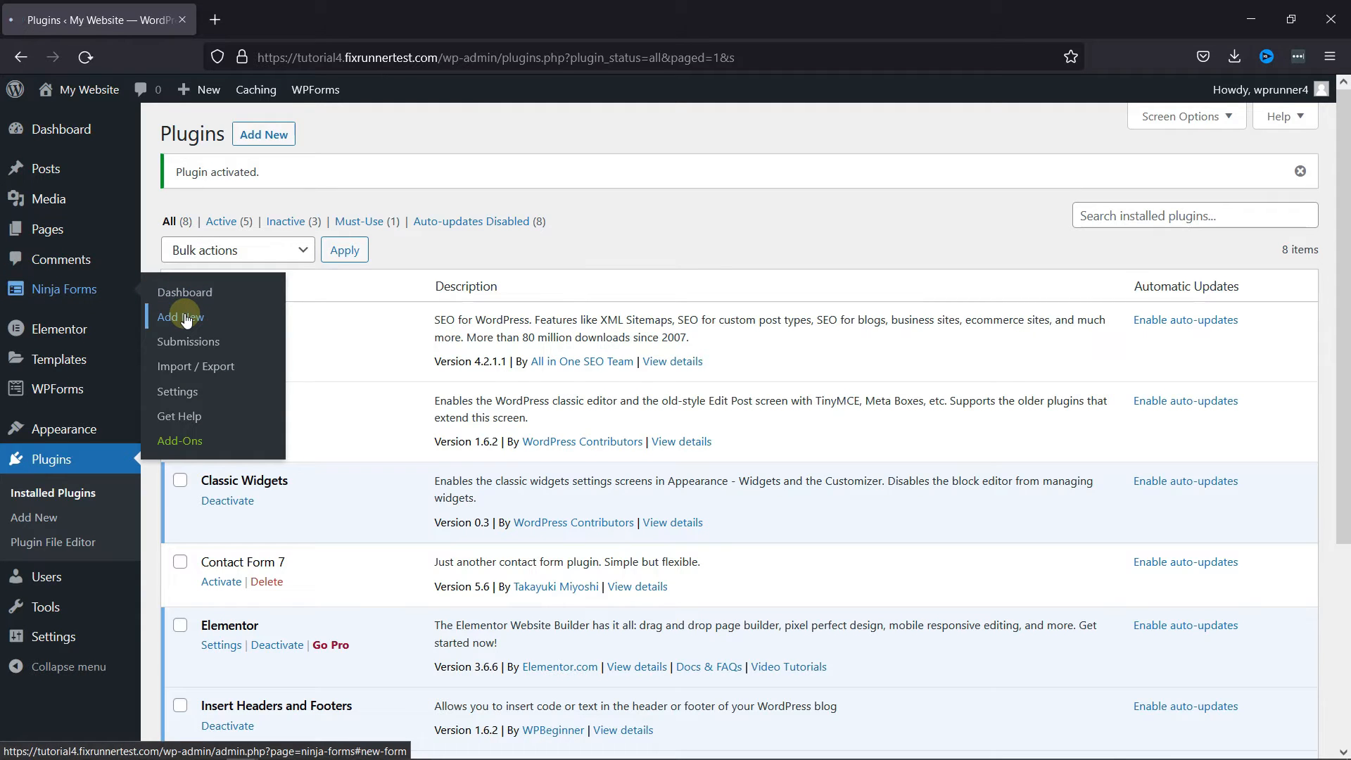
Start a new blank Ninja Forms form from the sidebar's Add New.
{"action": "left_click", "coordinate": [179, 317]}
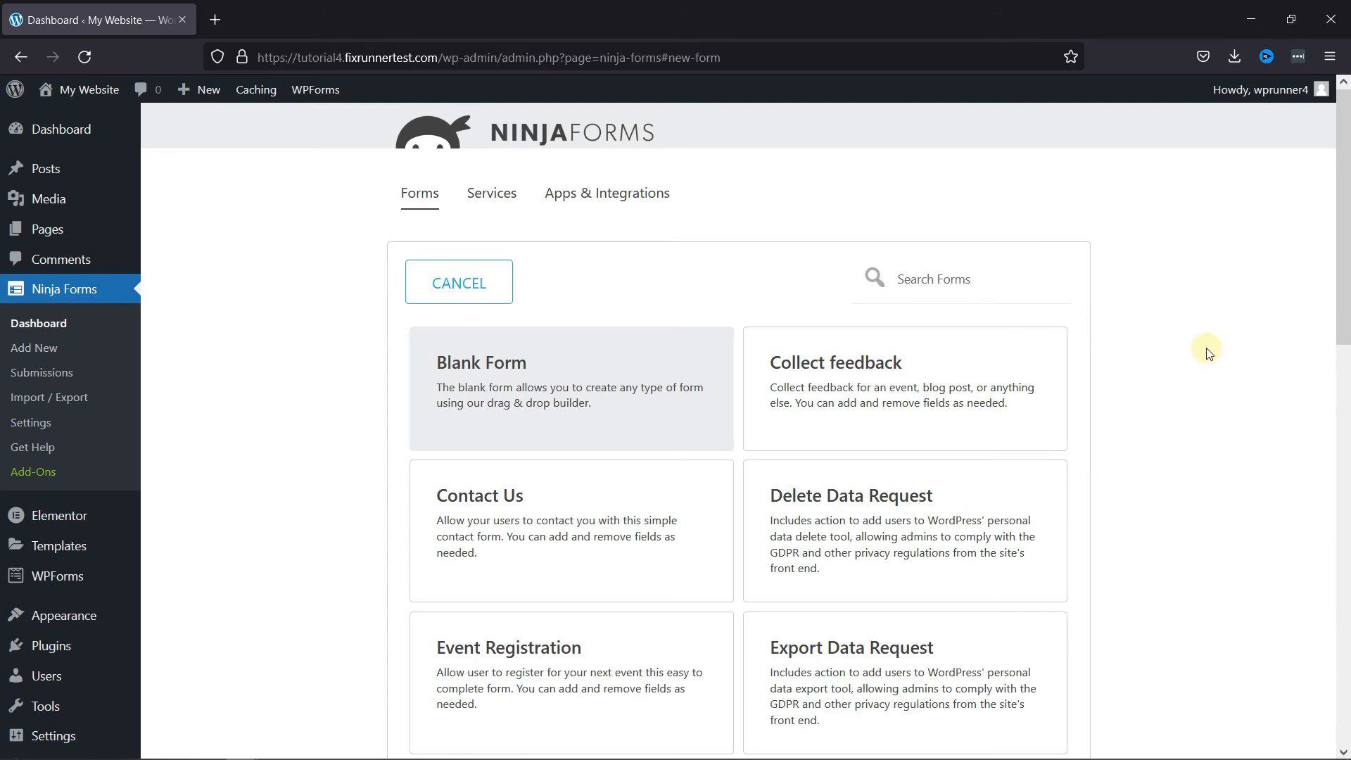
{"action": "mouse_move", "coordinate": [920, 212]}
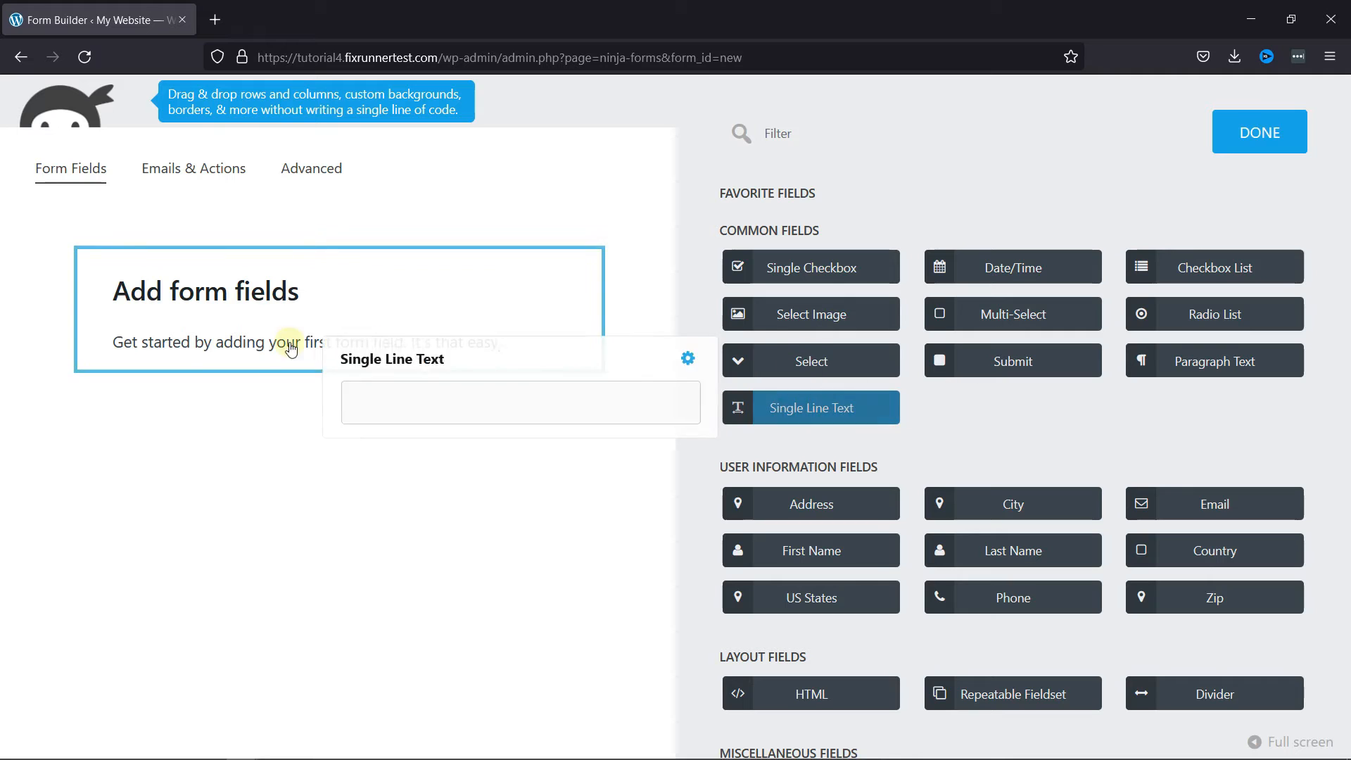
Add two Single Line Text fields and an Address field, then edit the first field.
{"action": "left_click", "coordinate": [810, 408]}
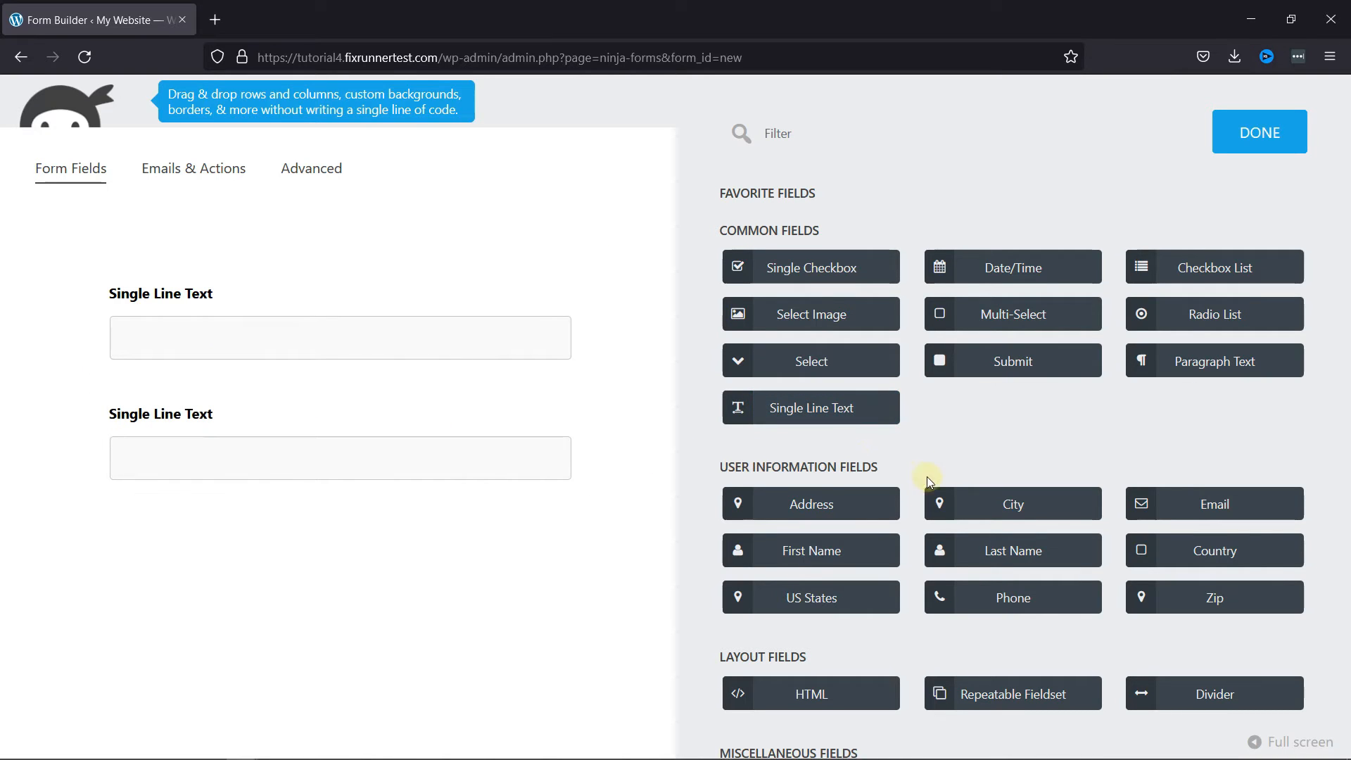
{"action": "left_click", "coordinate": [811, 504]}
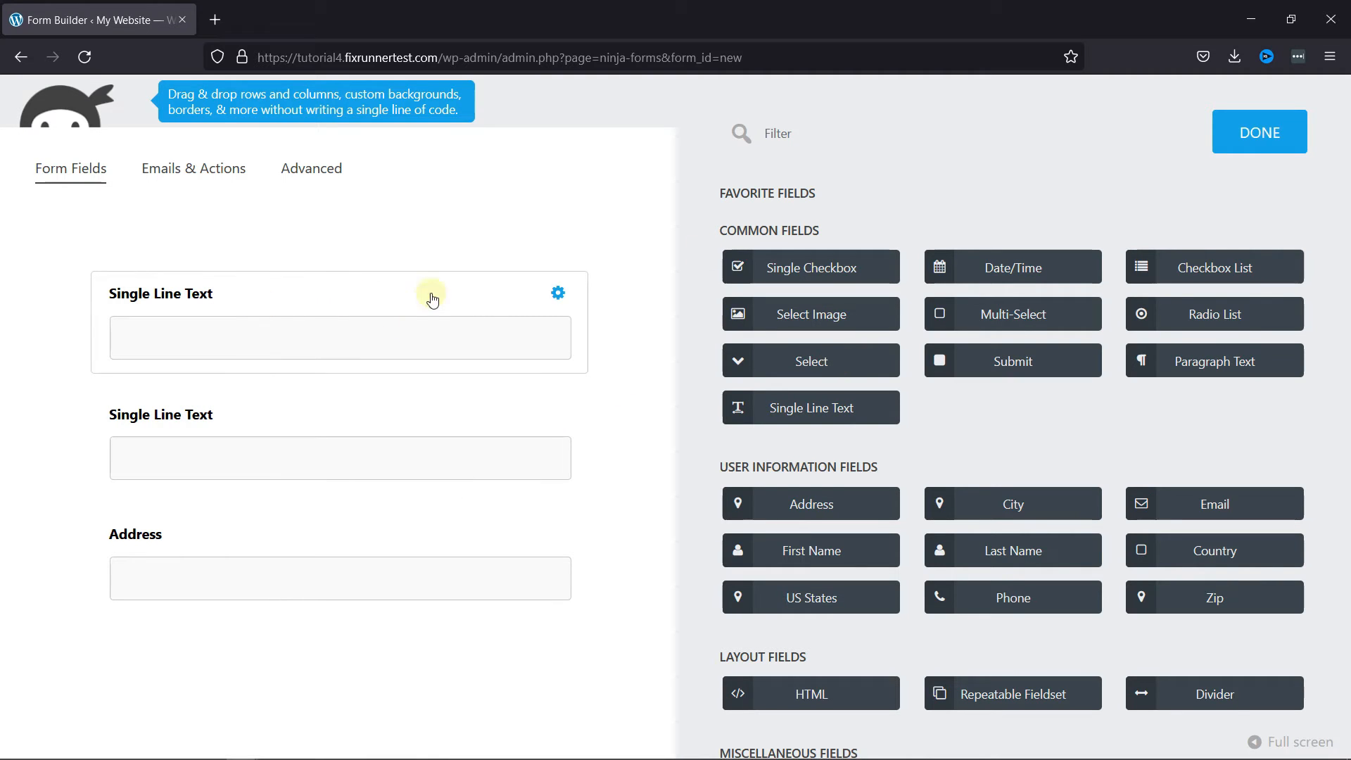
{"action": "left_click", "coordinate": [557, 292]}
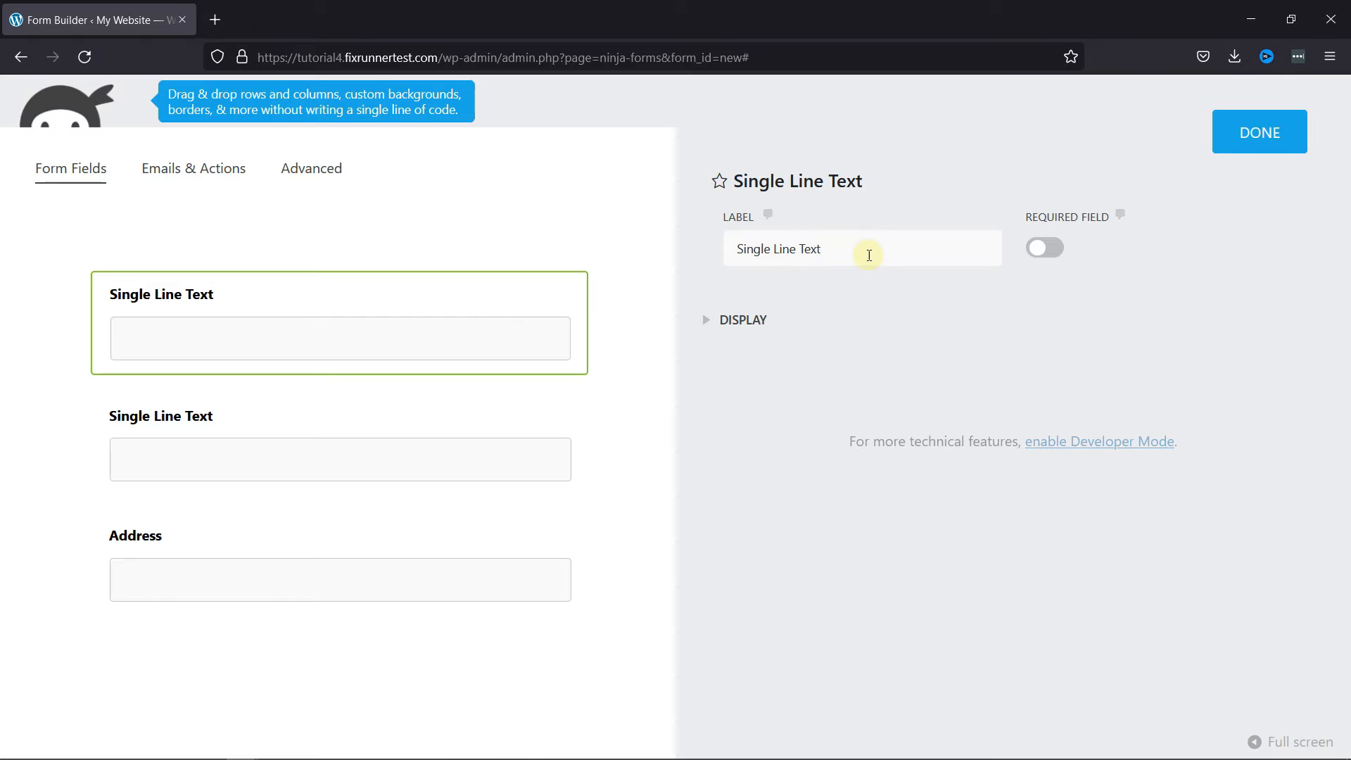
Label the first text field Name and the second Email.
{"action": "type", "text": "Name"}
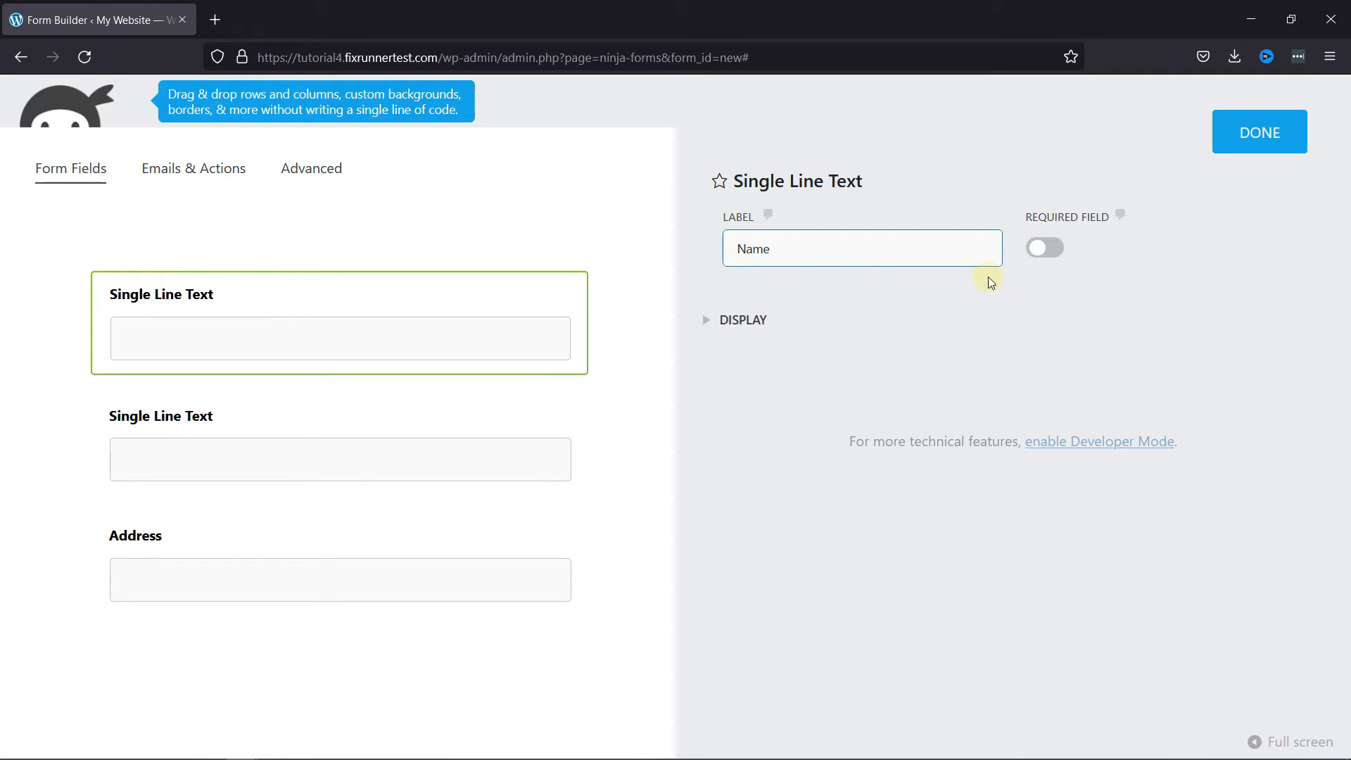
{"action": "mouse_move", "coordinate": [409, 430]}
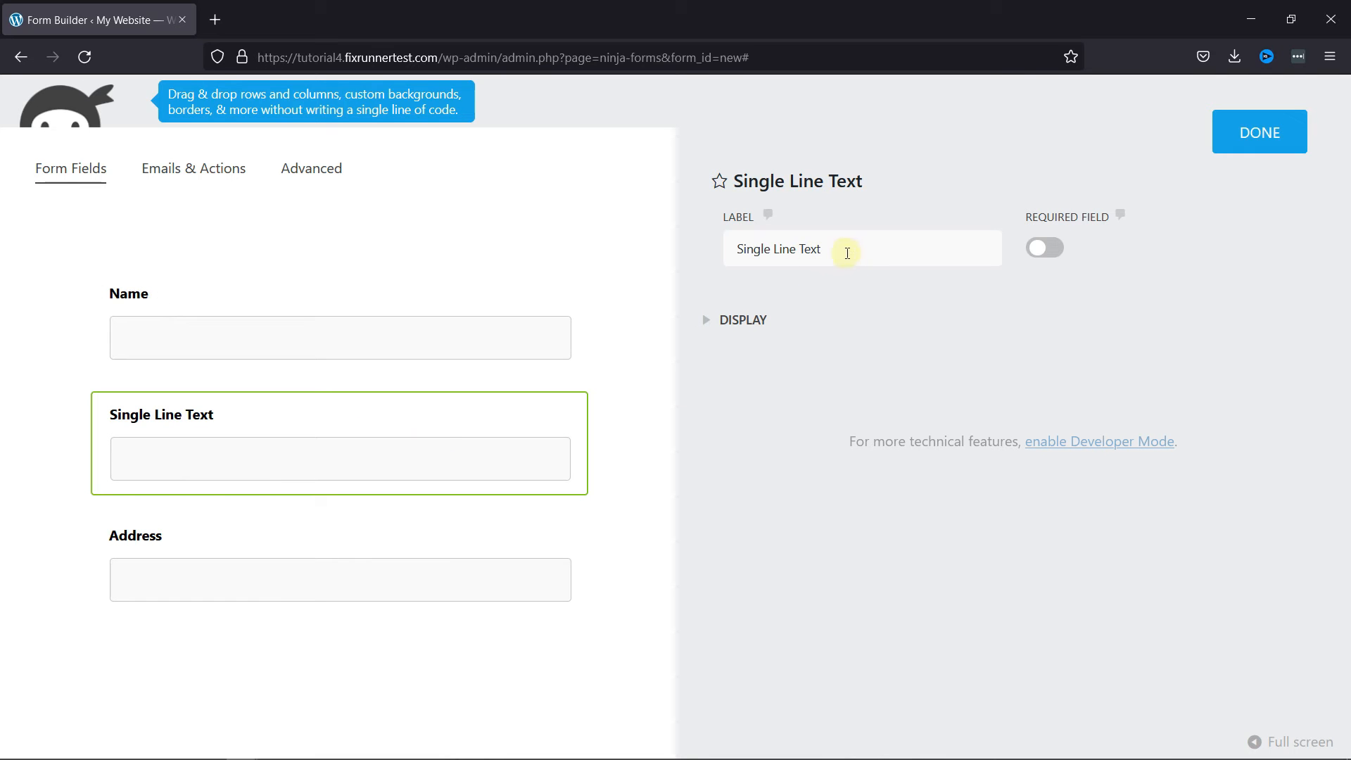
{"action": "type", "text": "ema"}
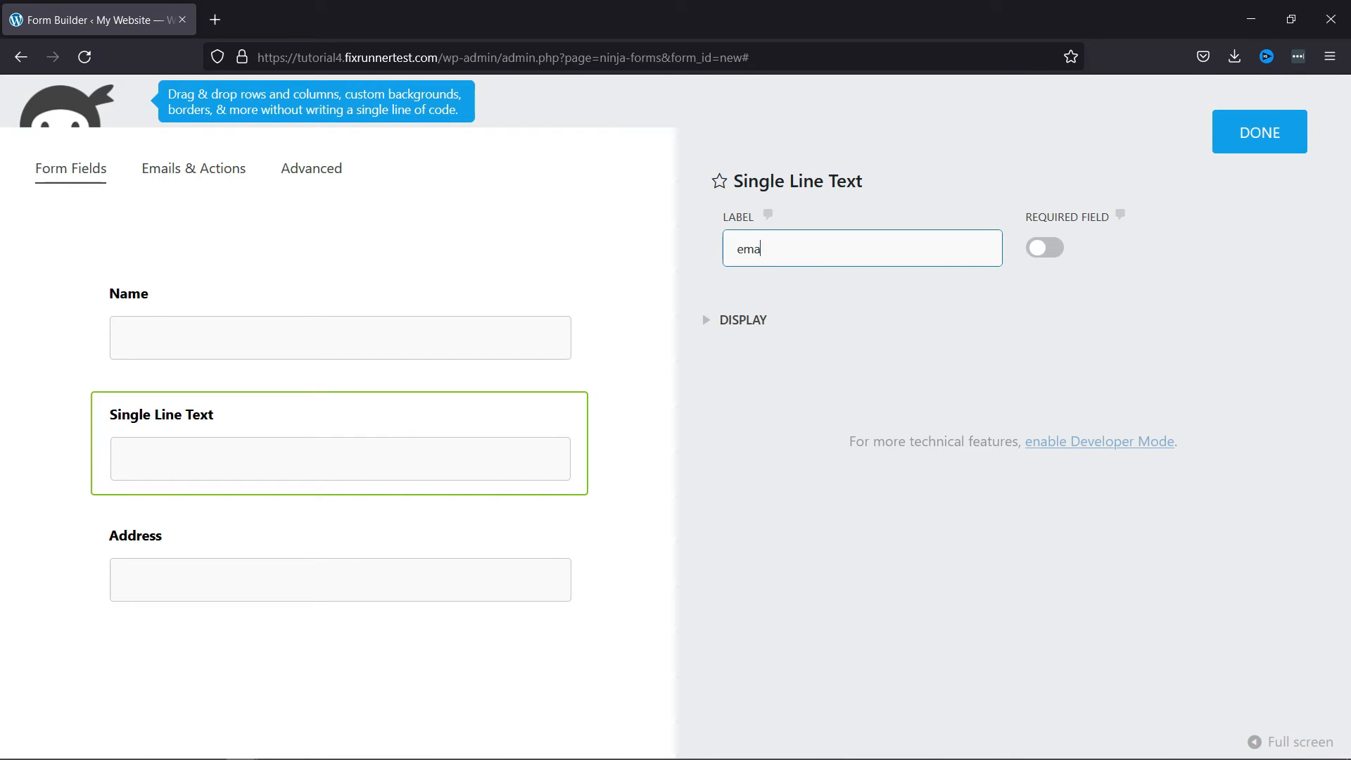
{"action": "type", "text": "Email"}
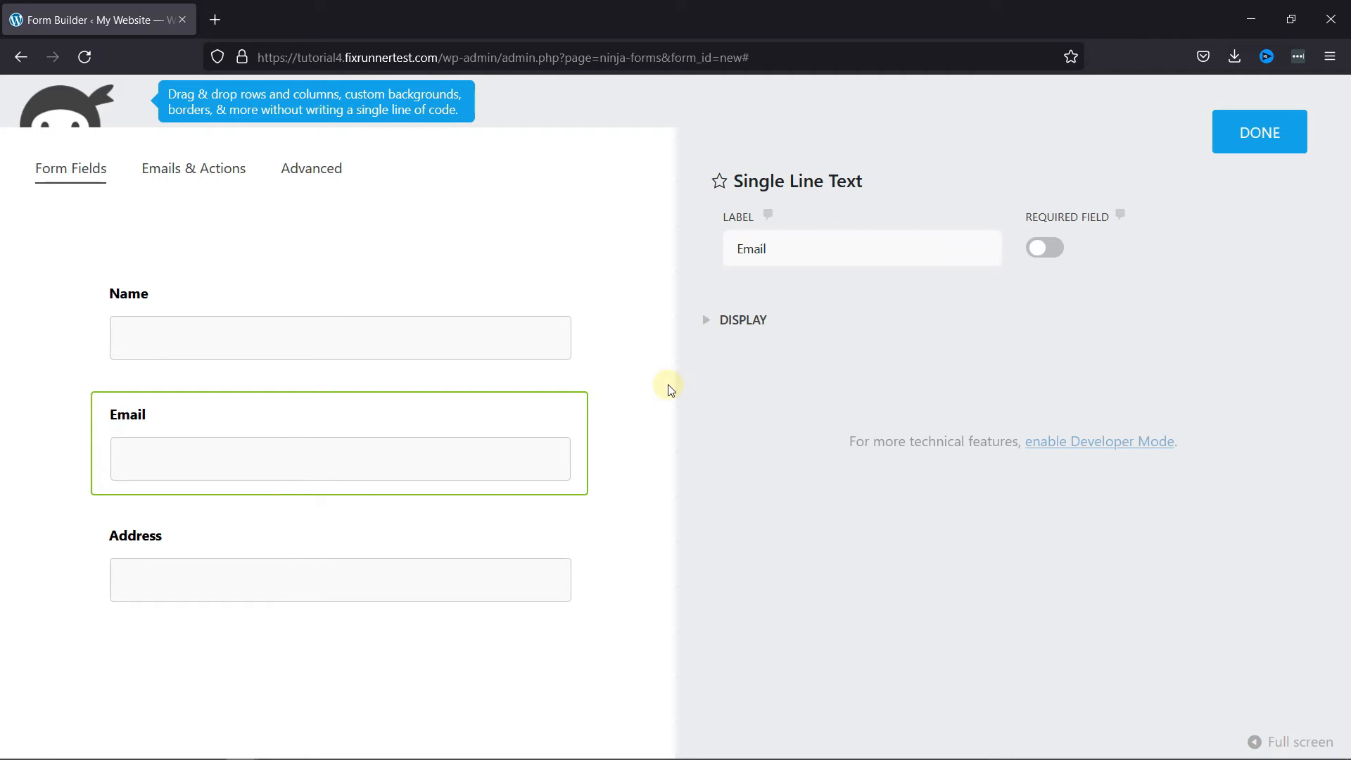
{"action": "mouse_move", "coordinate": [694, 183]}
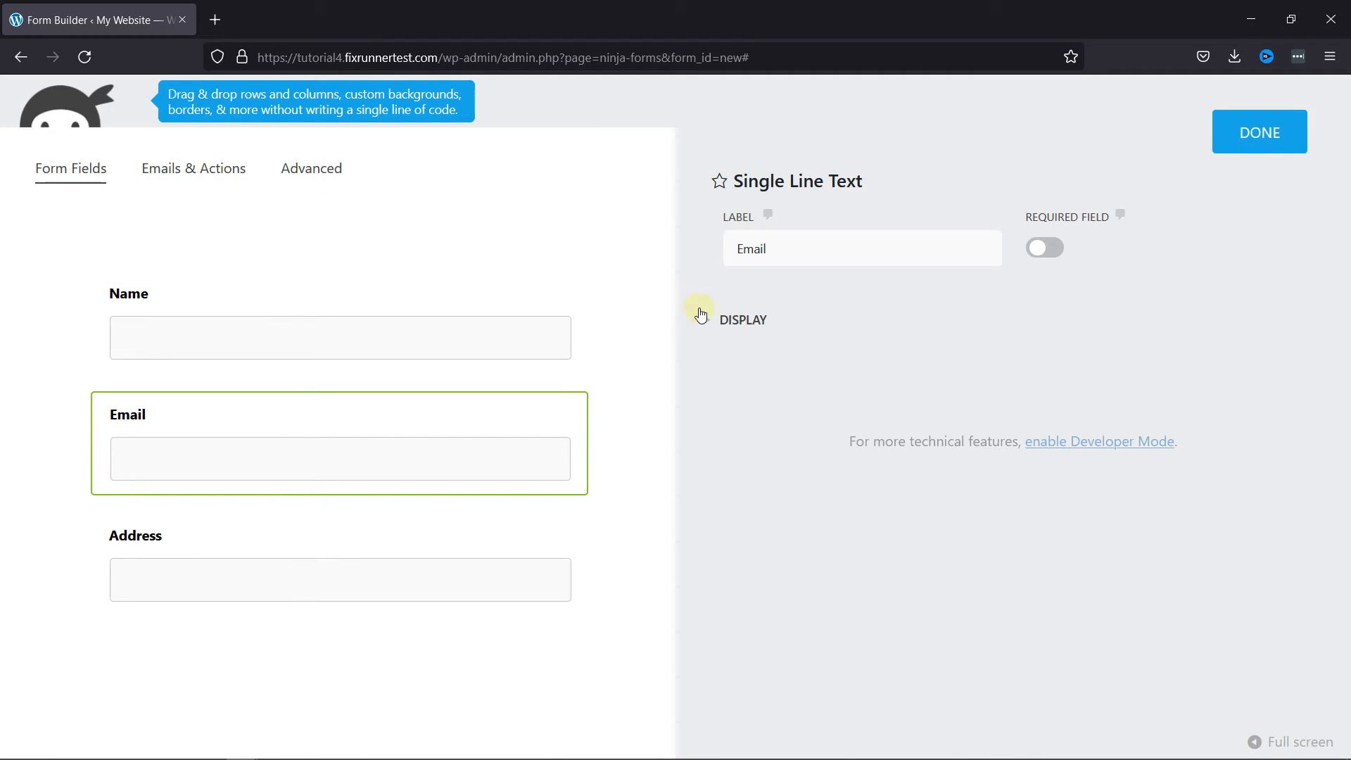
{"action": "left_click", "coordinate": [1258, 132]}
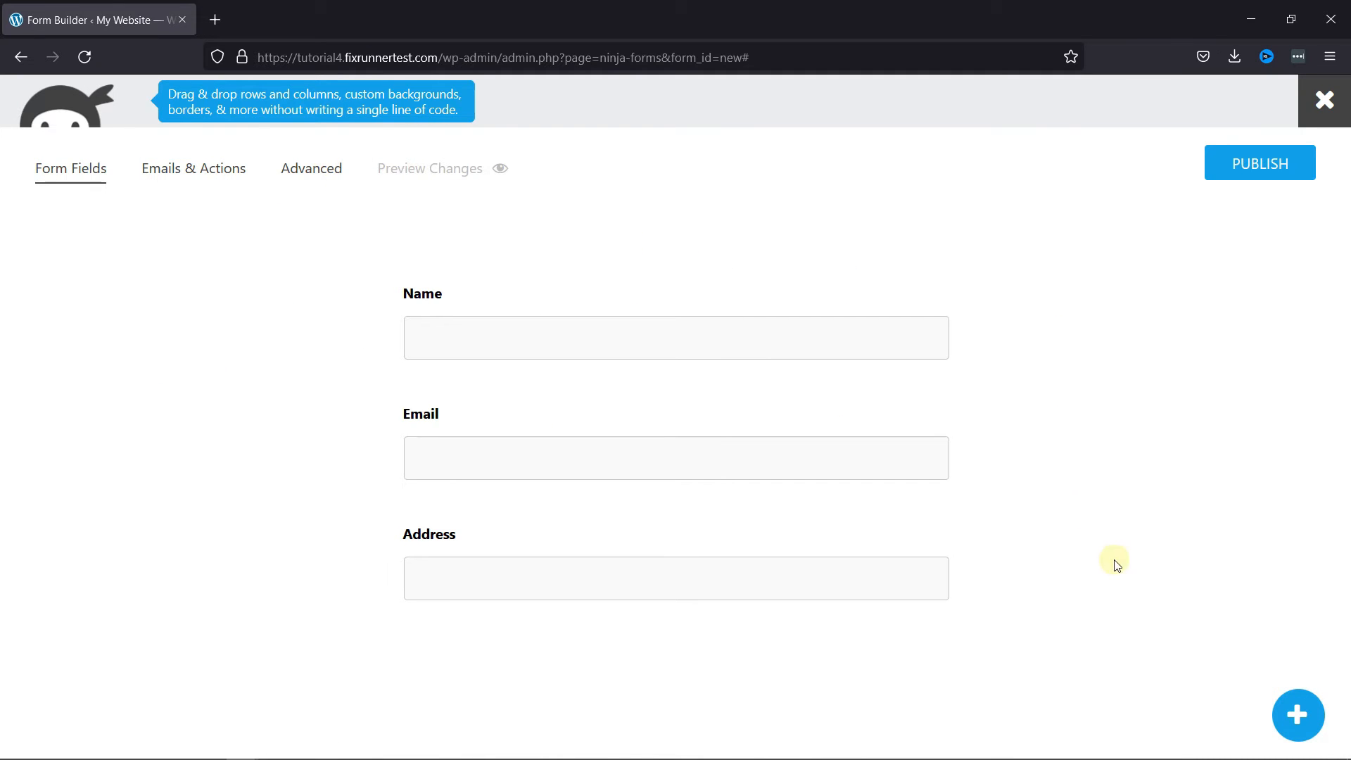
Add a Submit button after Address and start publishing the form.
{"action": "left_click", "coordinate": [1297, 715]}
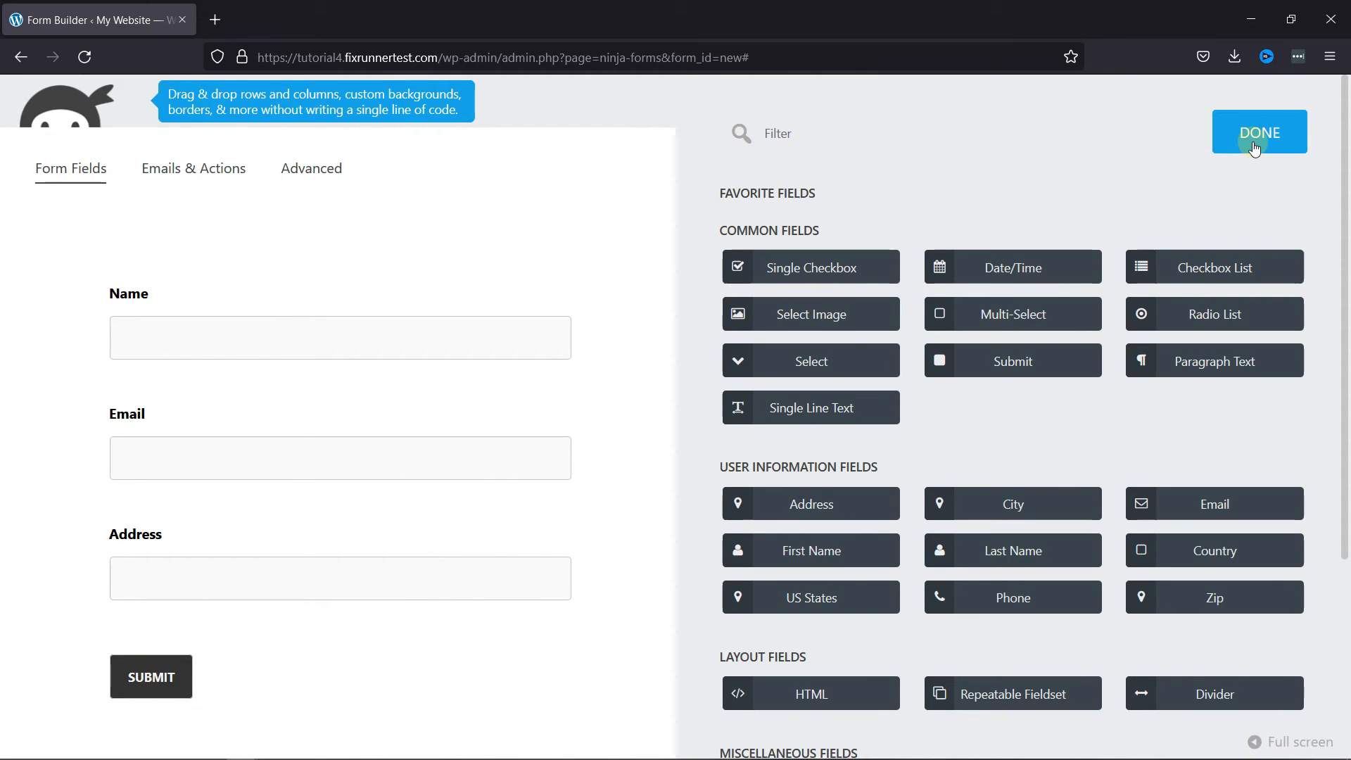
{"action": "left_click", "coordinate": [1258, 133]}
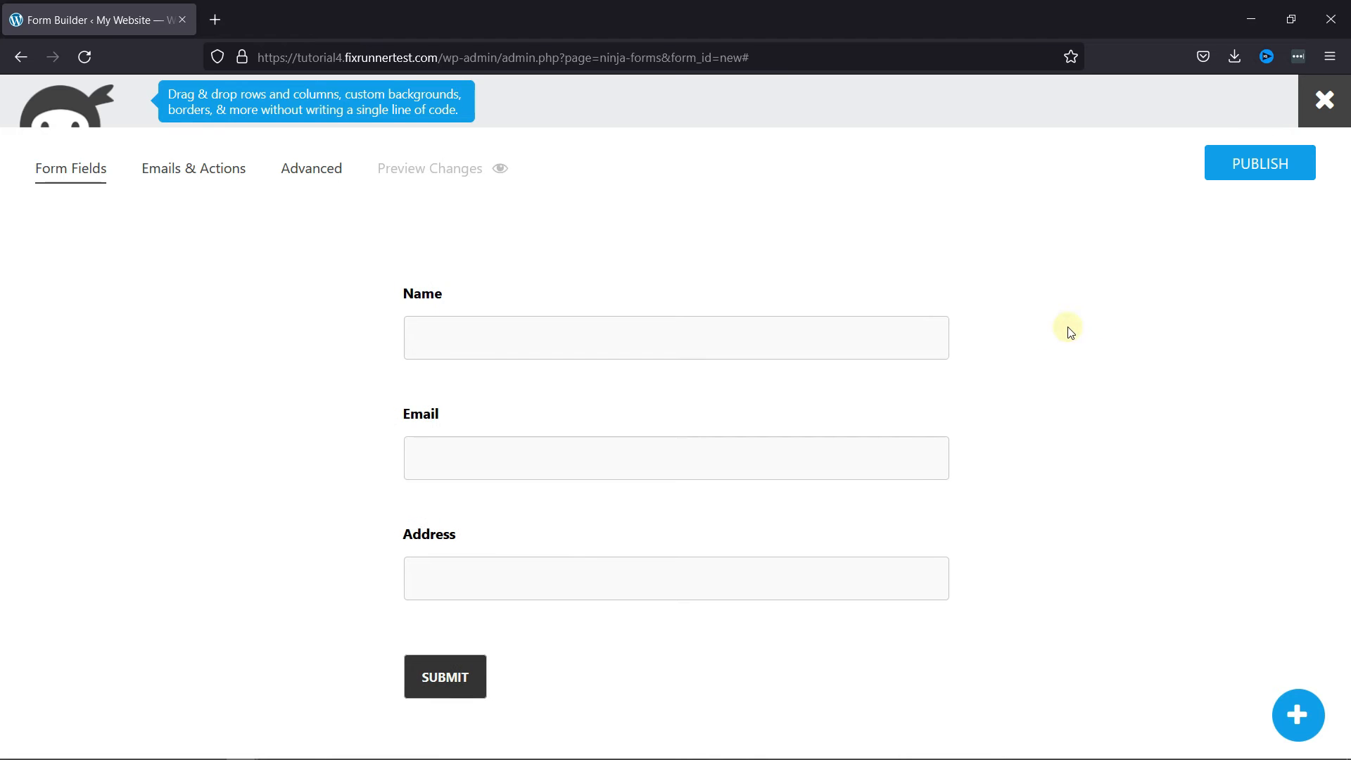
{"action": "left_click", "coordinate": [1258, 161]}
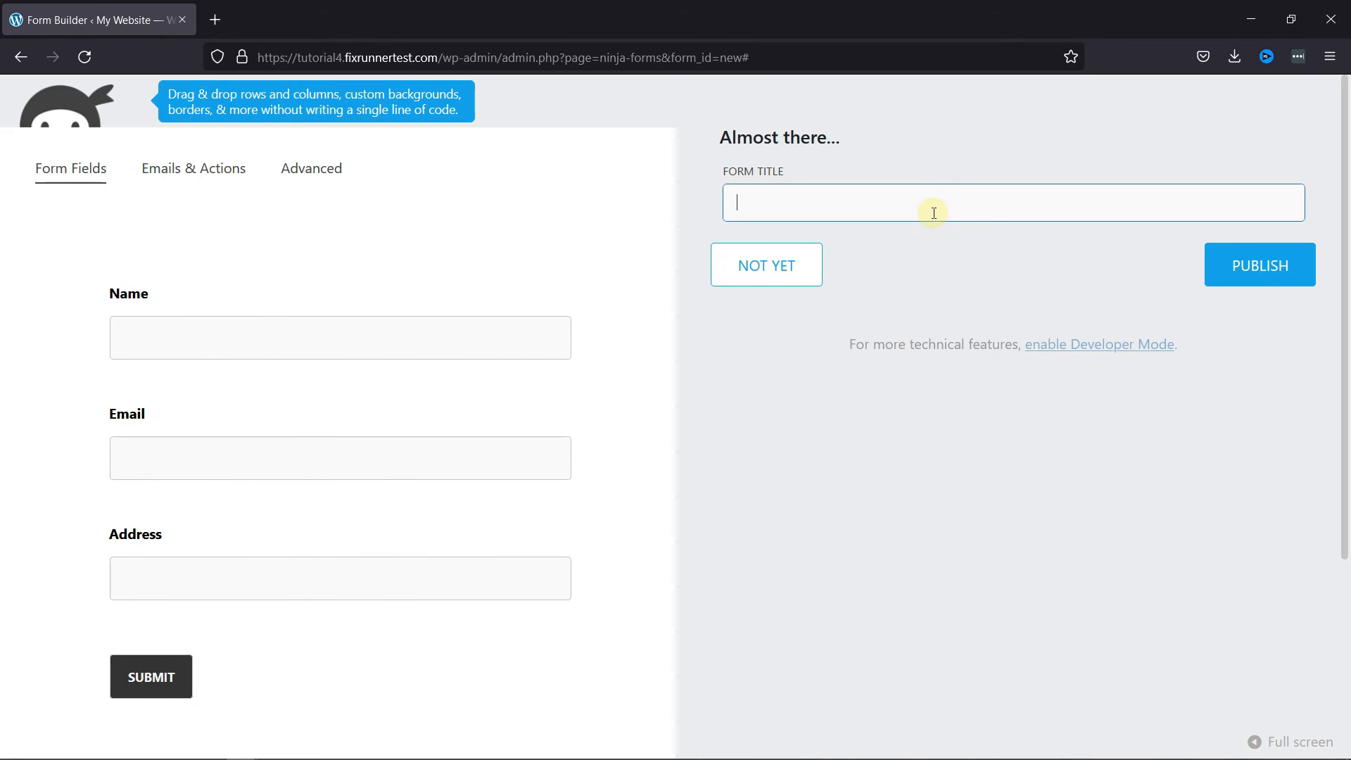
Publish the form with the title 'Form'.
{"action": "type", "text": "Form"}
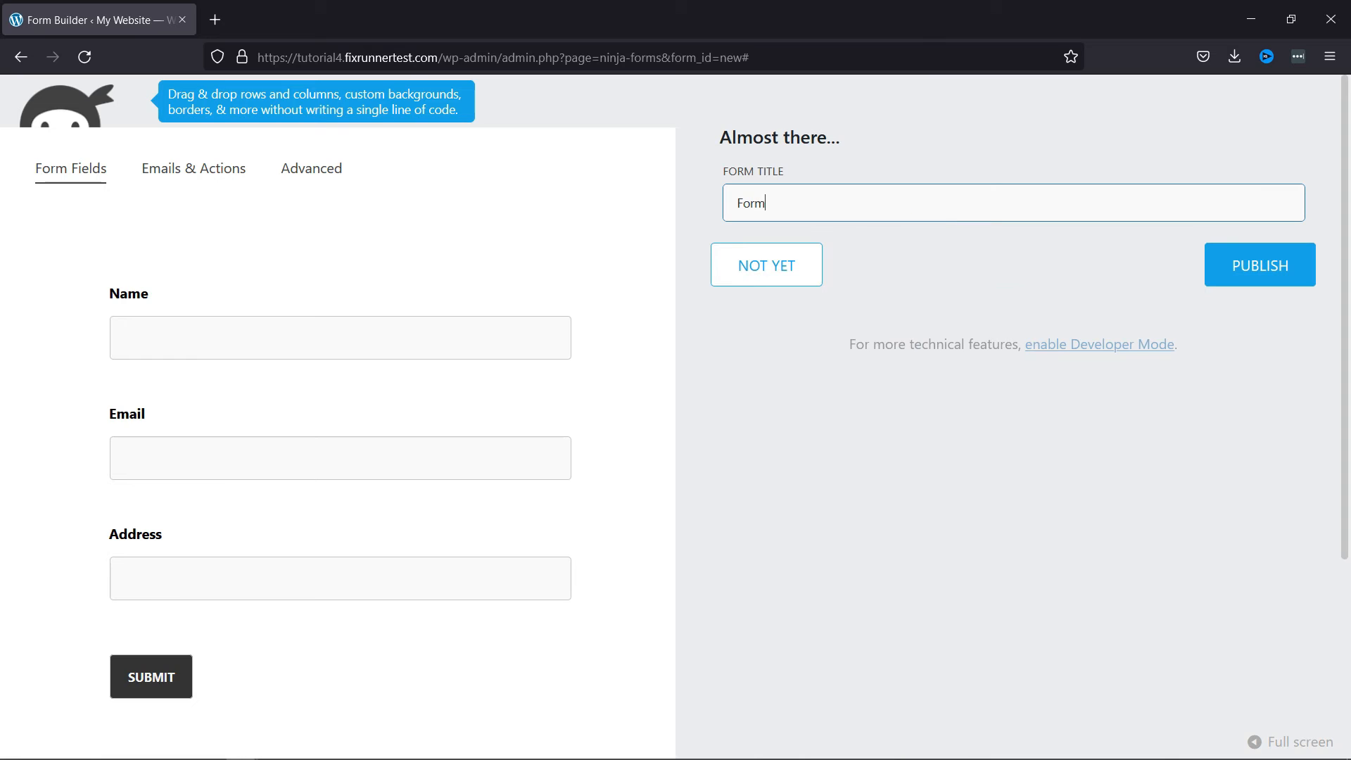
{"action": "mouse_move", "coordinate": [812, 141]}
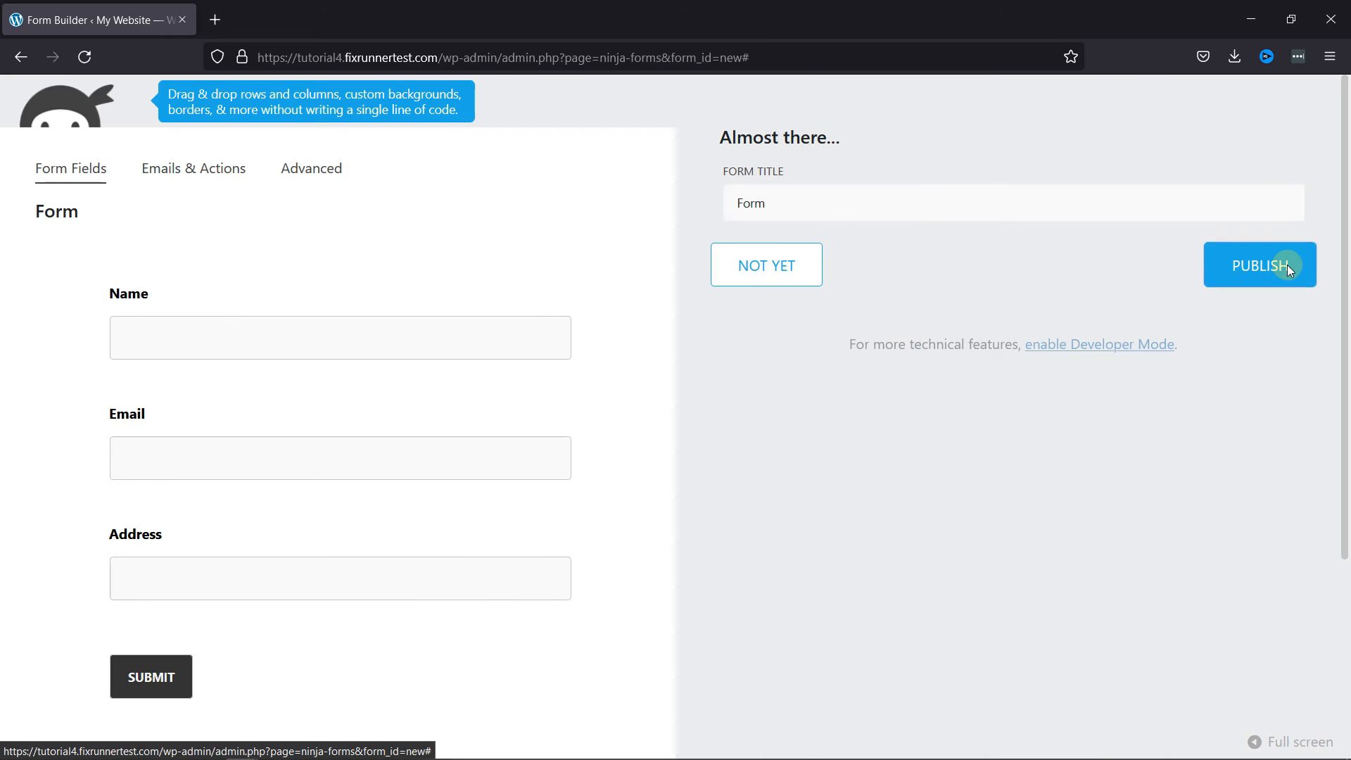
{"action": "left_click", "coordinate": [1259, 264]}
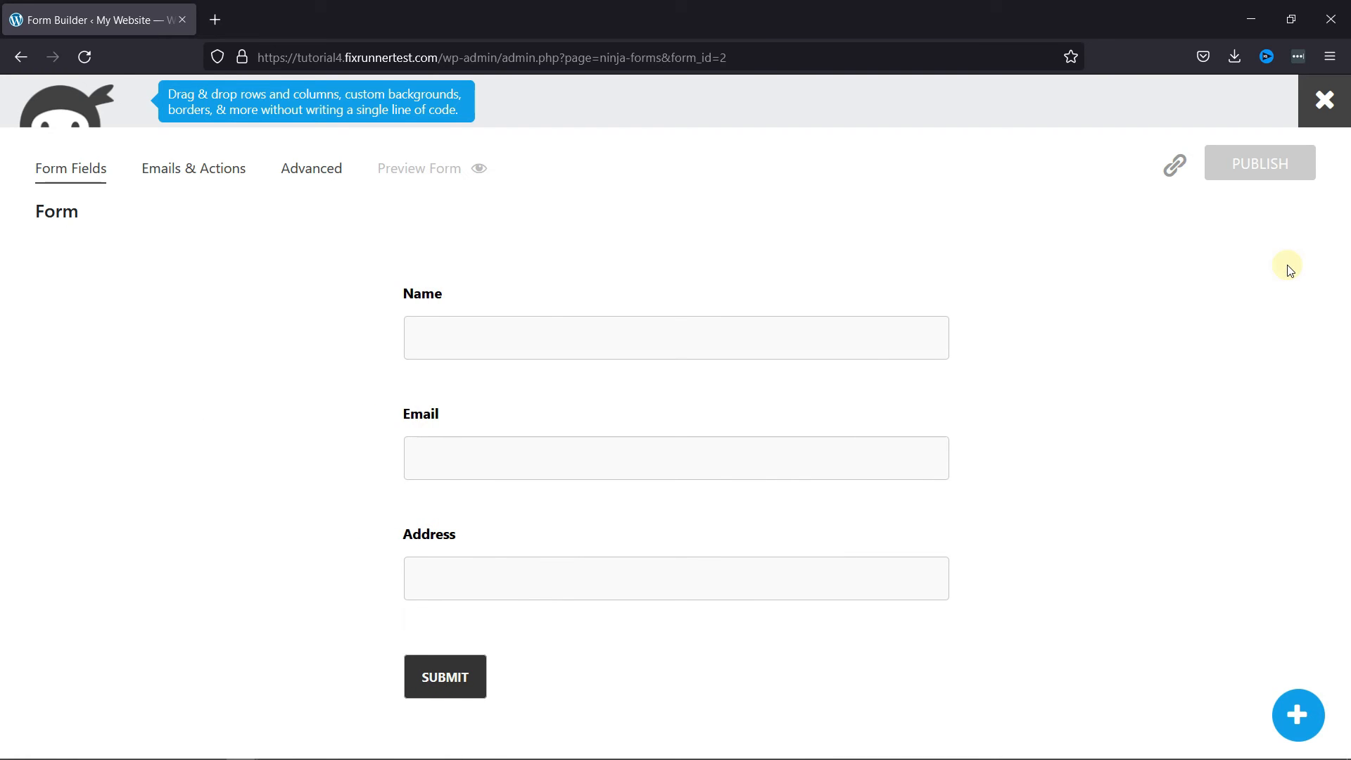
{"action": "mouse_move", "coordinate": [1258, 163]}
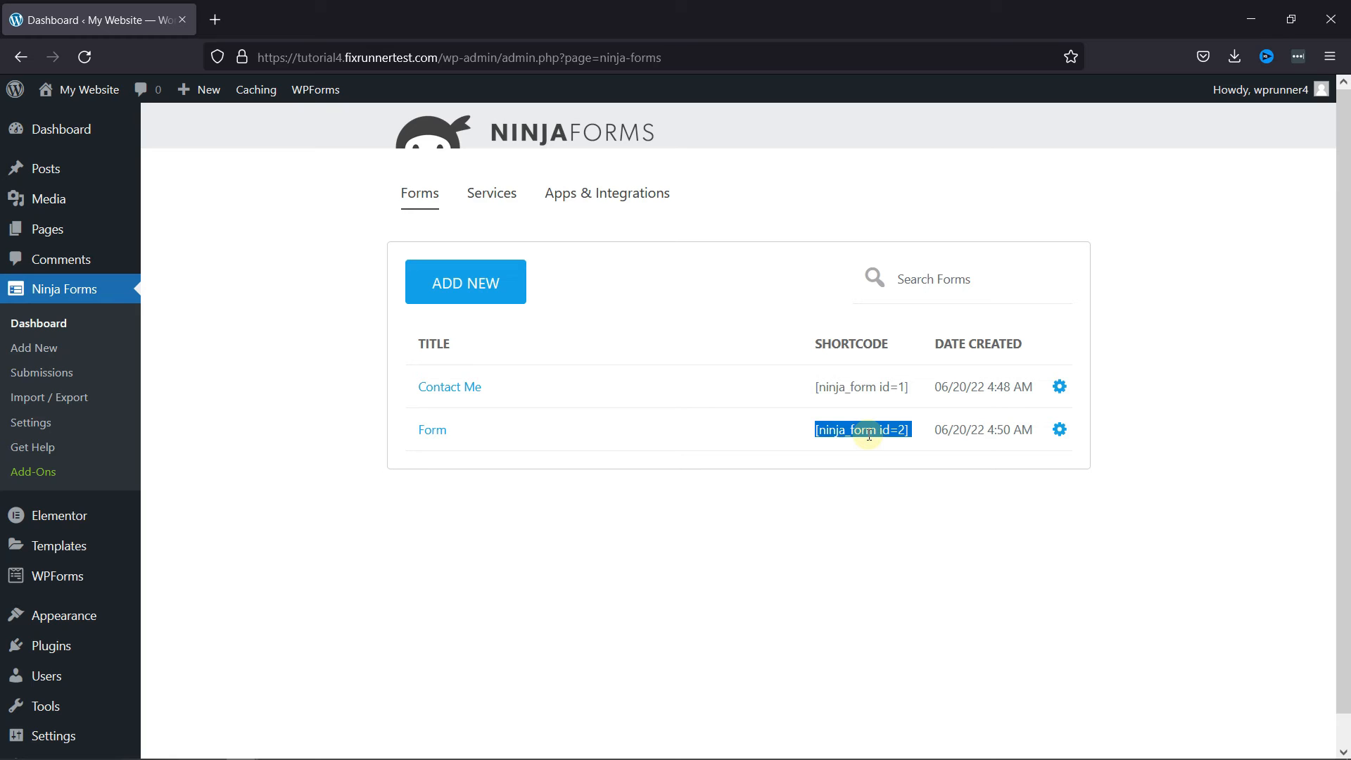
{"action": "mouse_move", "coordinate": [905, 444]}
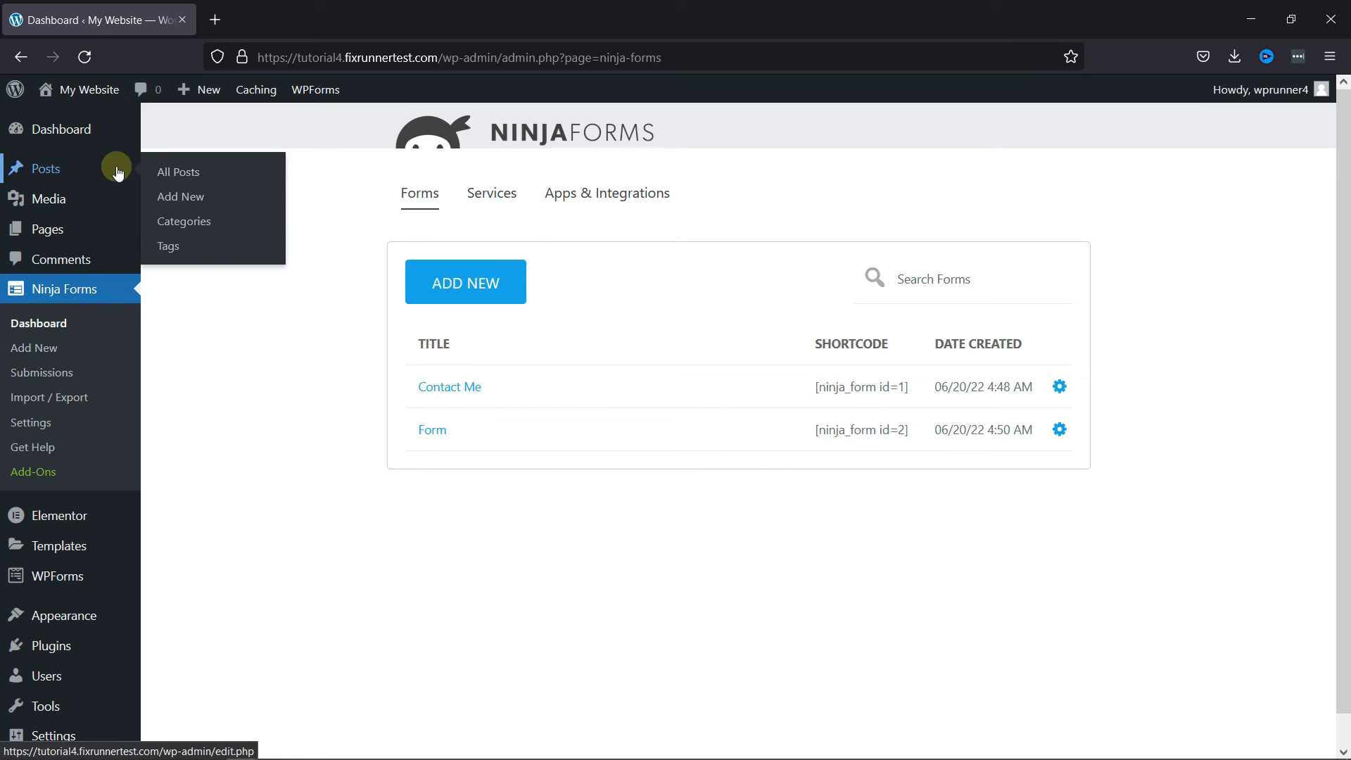
{"action": "mouse_move", "coordinate": [48, 228]}
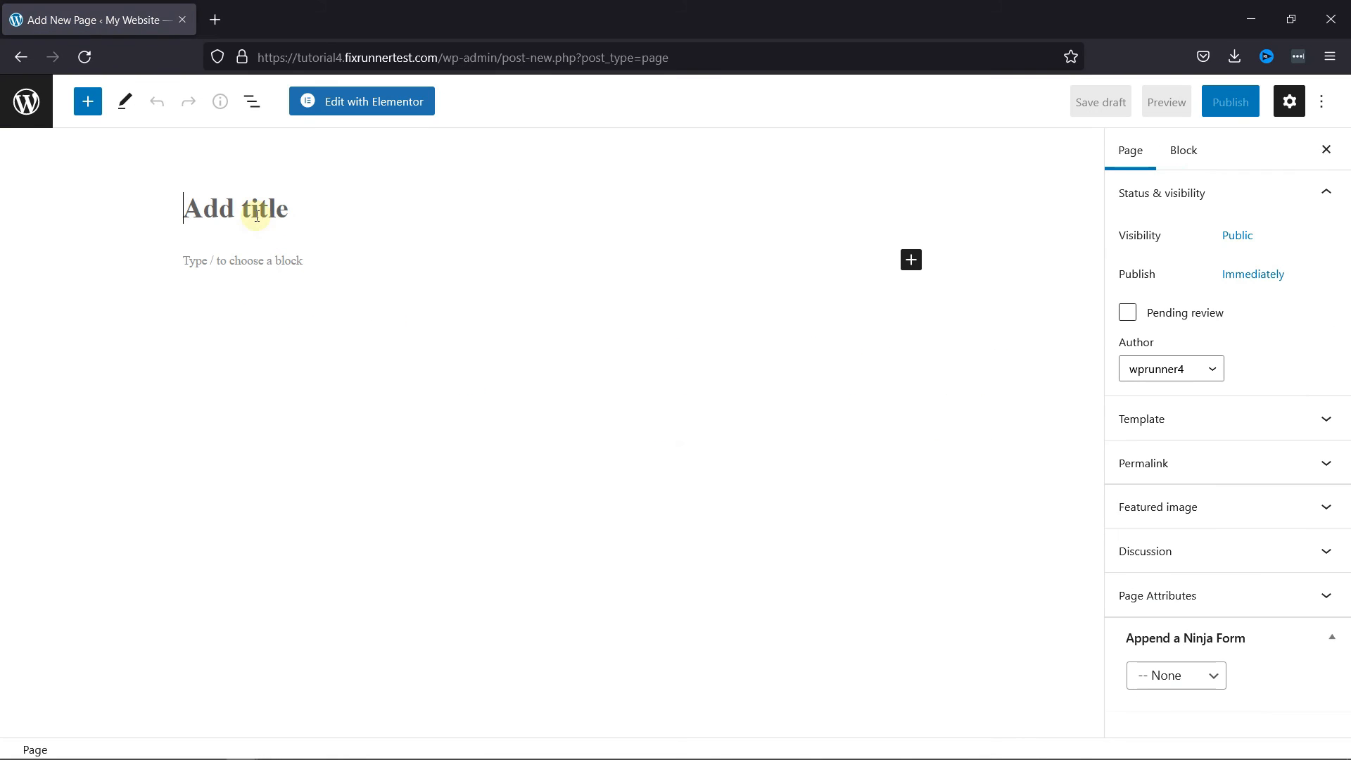
Title the page 'Form' with the [ninja_form id=2] shortcode and preview it in a new tab.
{"action": "type", "text": "For"}
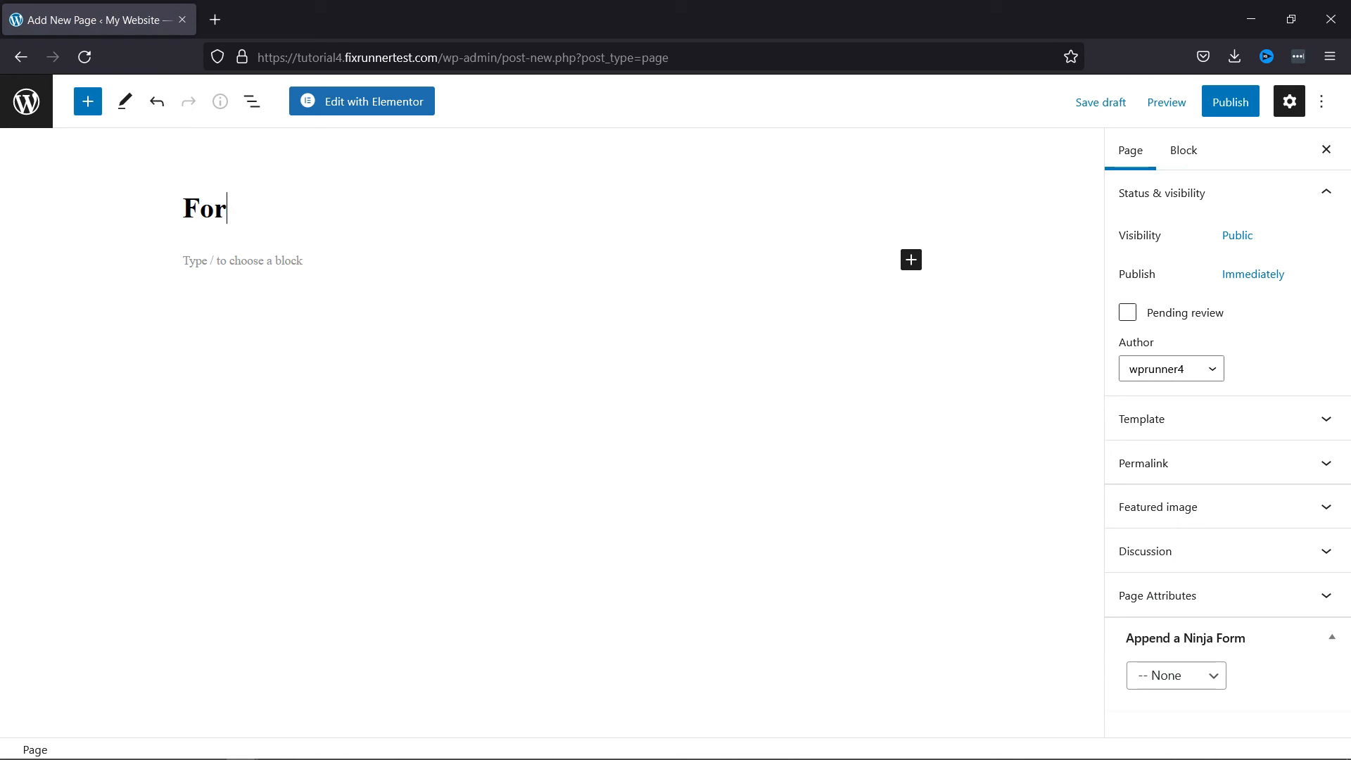
{"action": "type", "text": "m"}
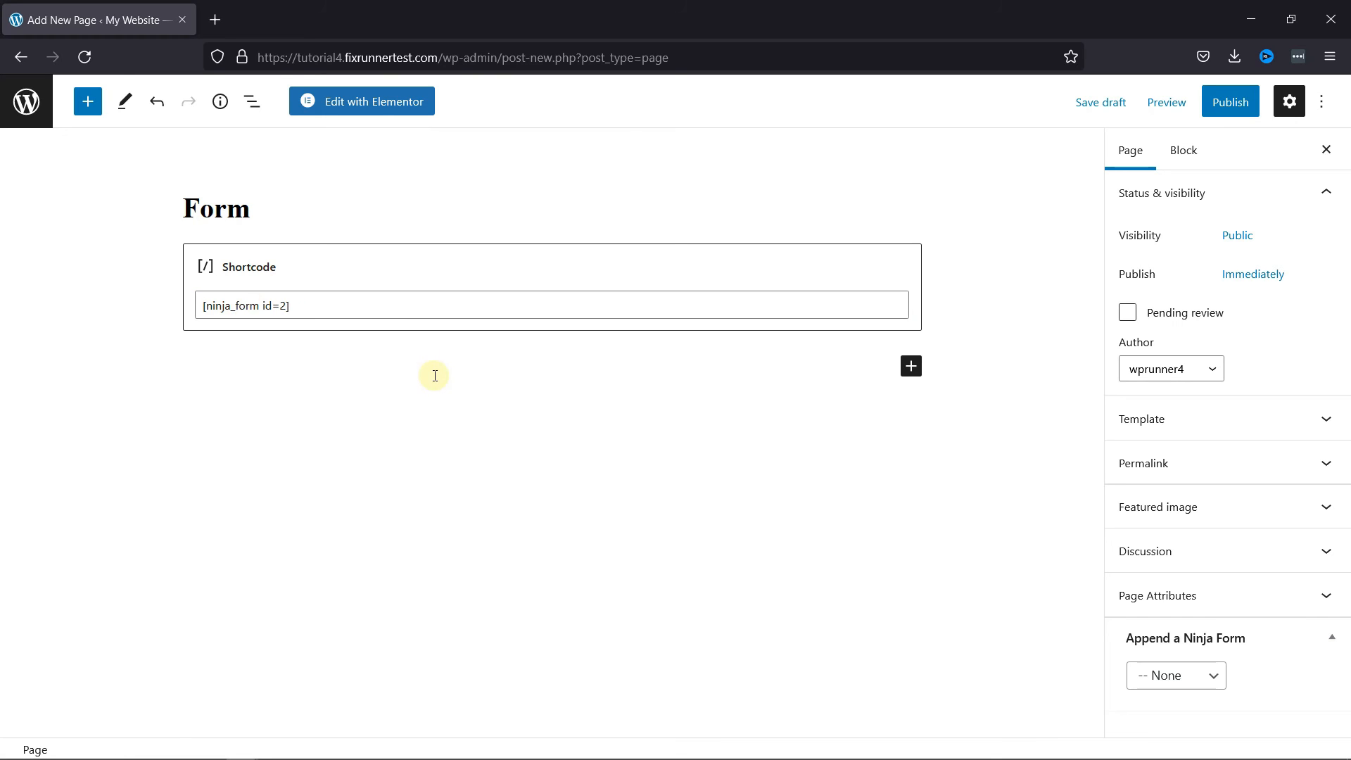
{"action": "left_click", "coordinate": [1165, 102]}
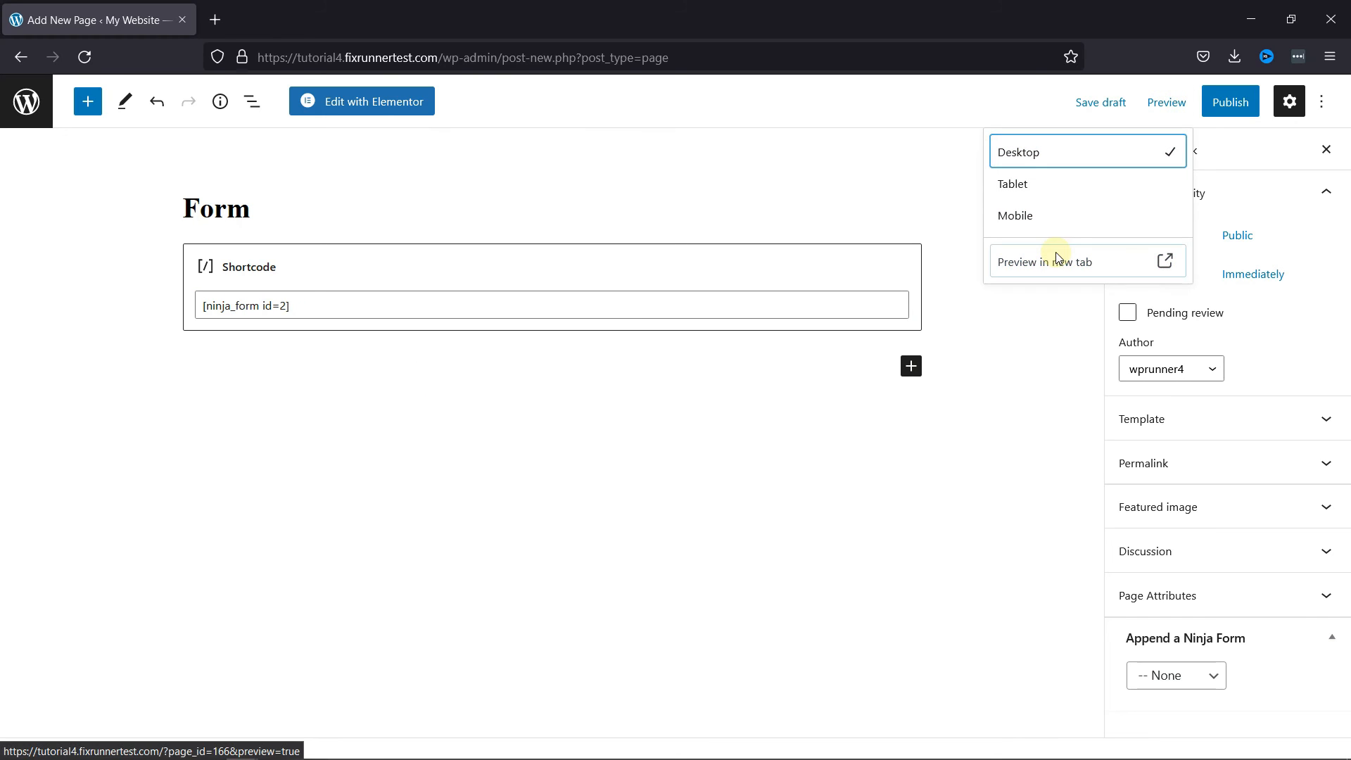
{"action": "left_click", "coordinate": [1041, 262]}
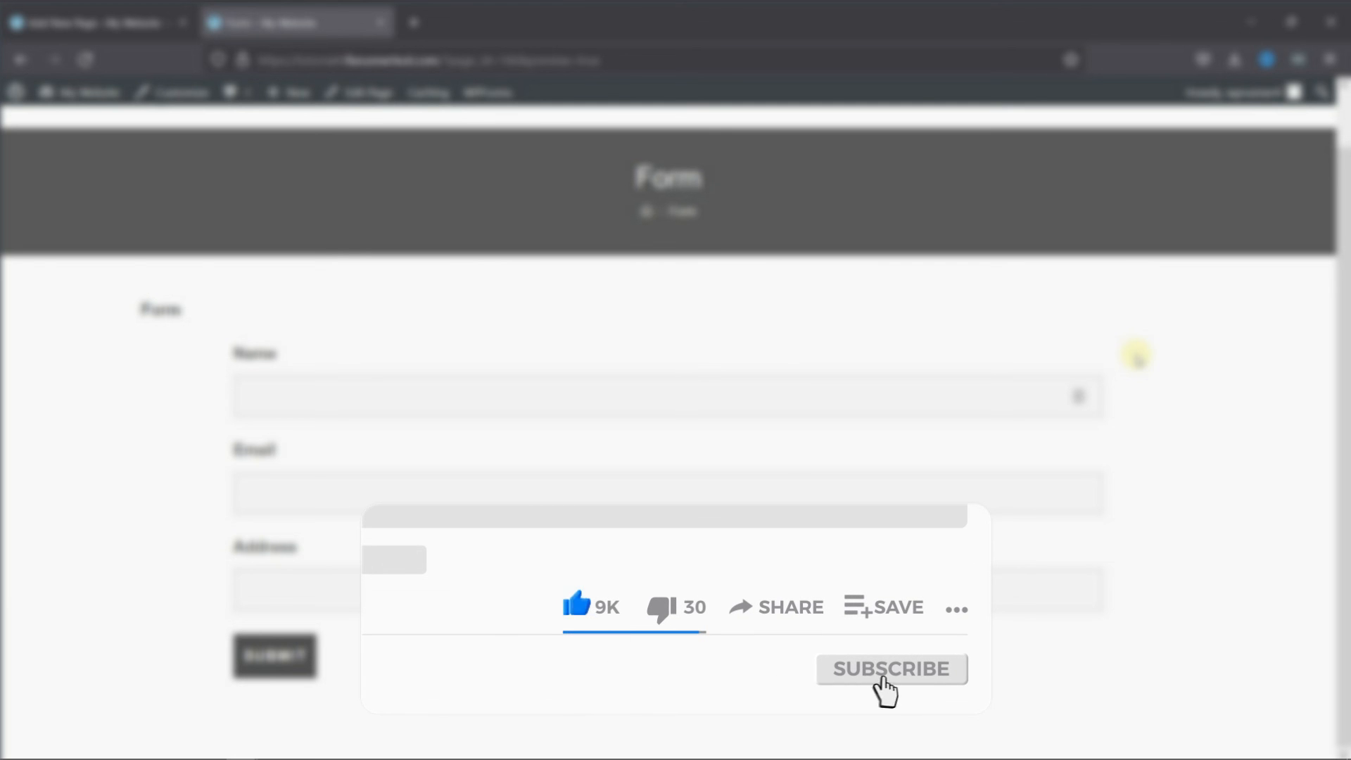
Check the previewed Form page showing Name, Email, Address and Submit.
{"action": "left_click", "coordinate": [889, 669]}
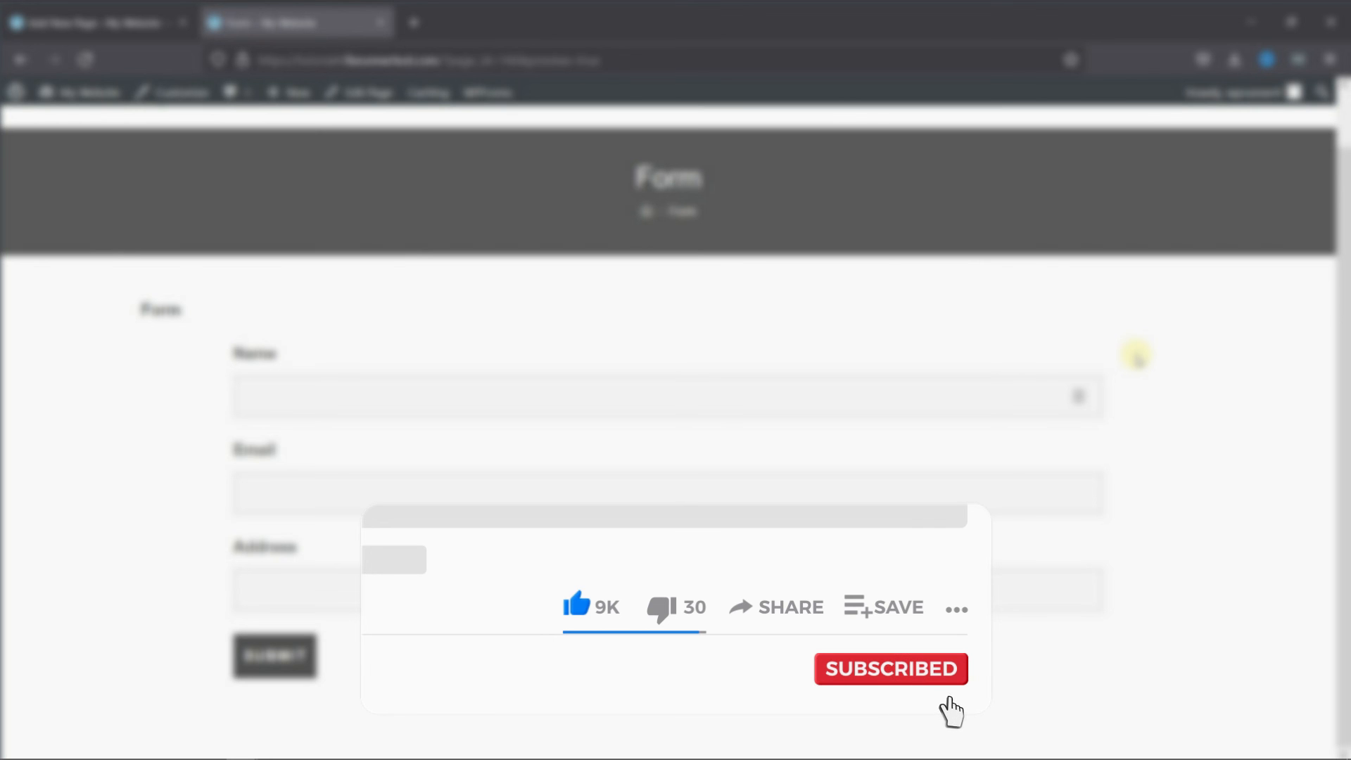